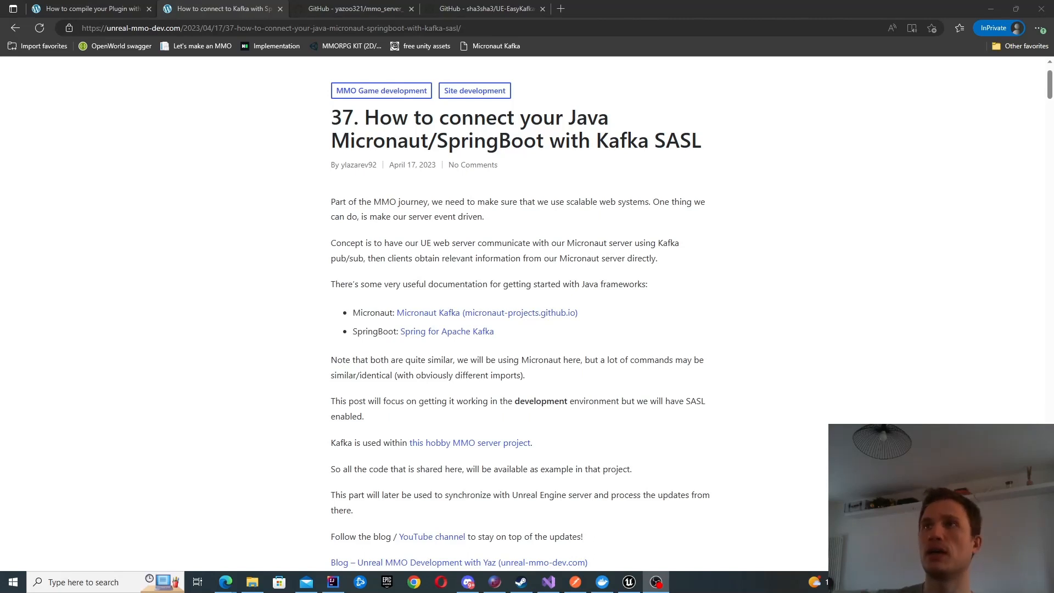
mouse_move(125, 279)
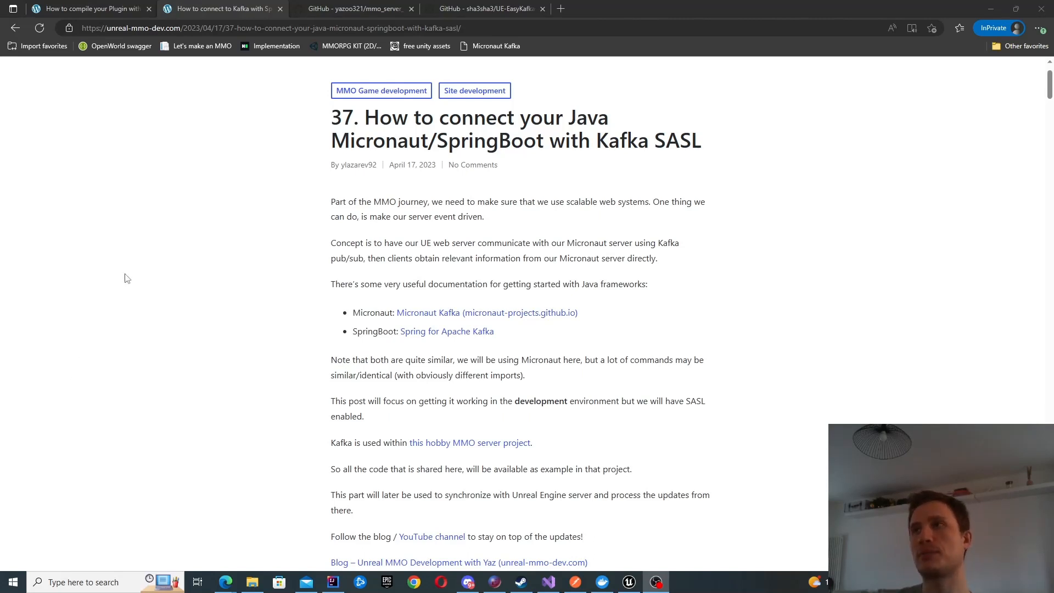
- Switch to the browser tab showing the UE-EasyKafka GitHub repository
click(483, 8)
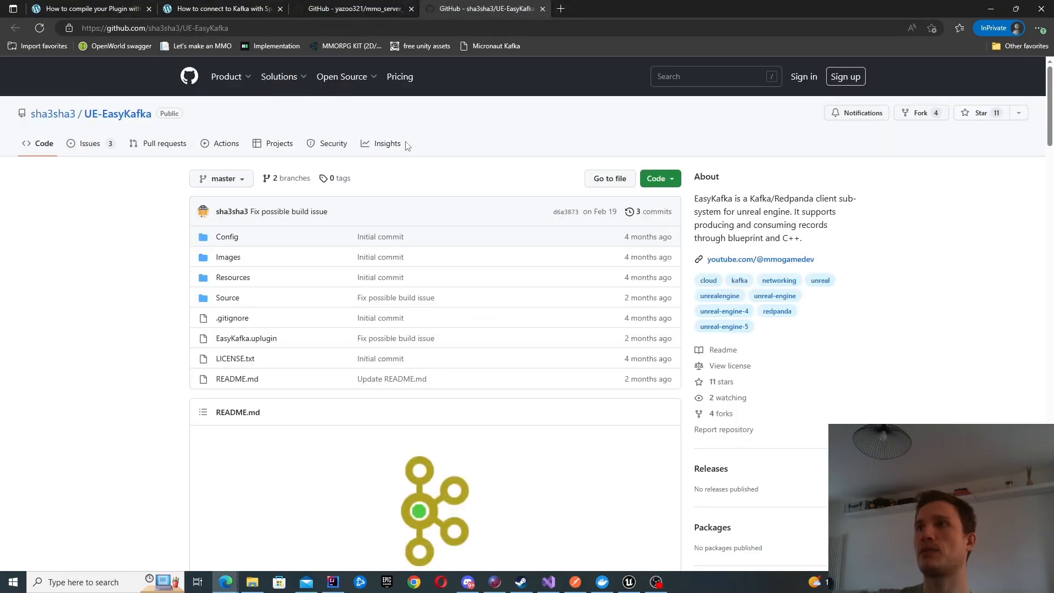
mouse_move(163, 143)
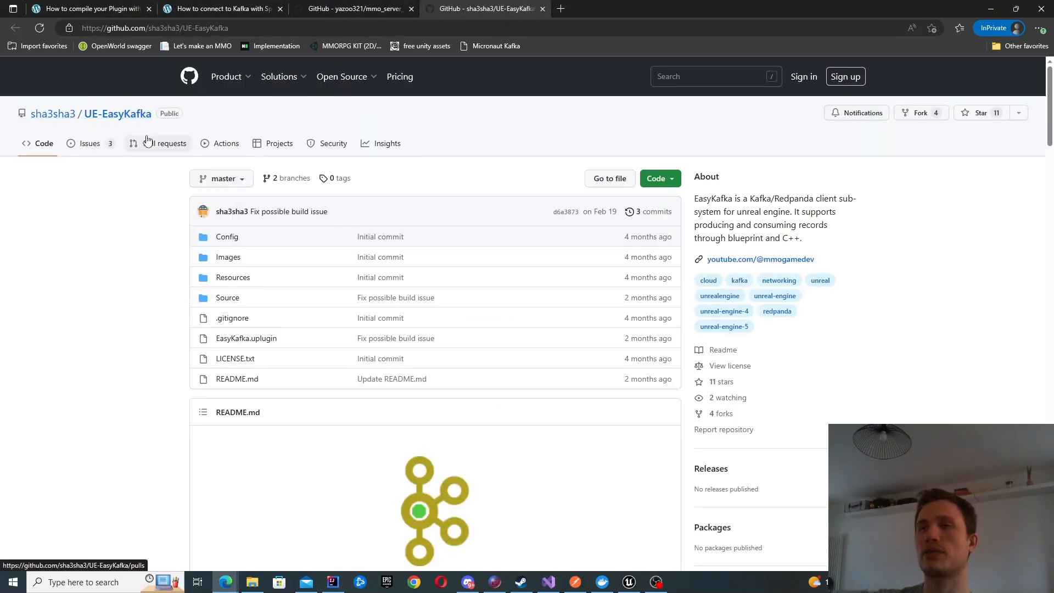
mouse_move(146, 202)
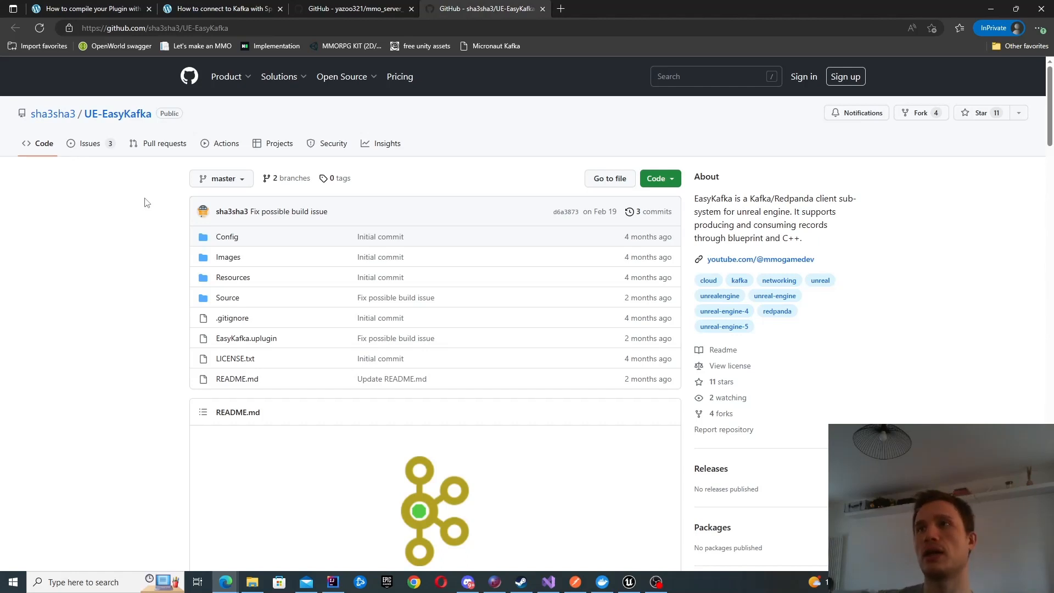
mouse_move(159, 184)
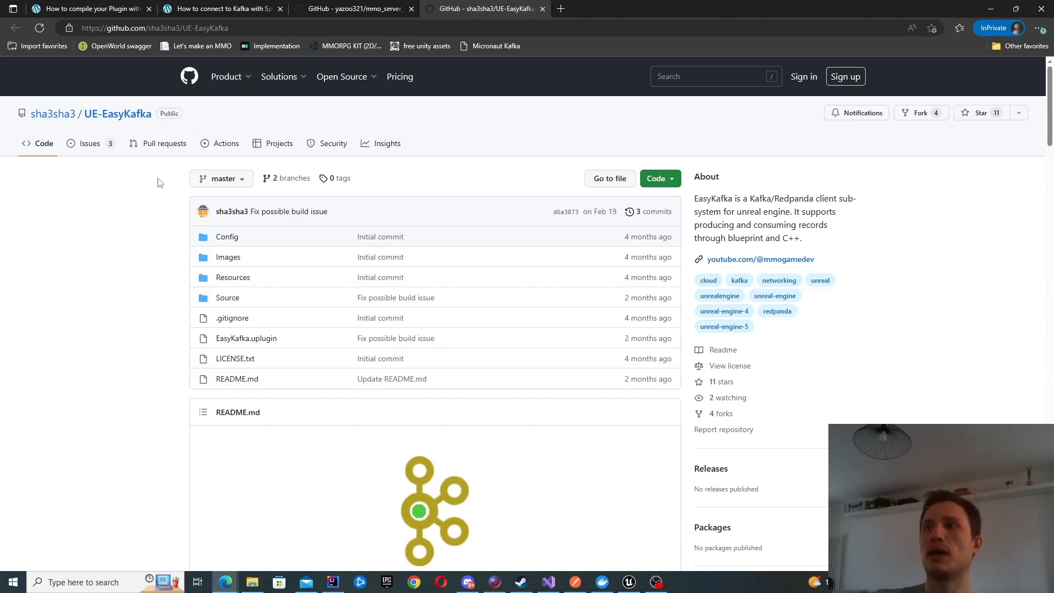
- Read the 'How to compile your Plugin' post down to the plugin-available-in-Unreal section
click(88, 7)
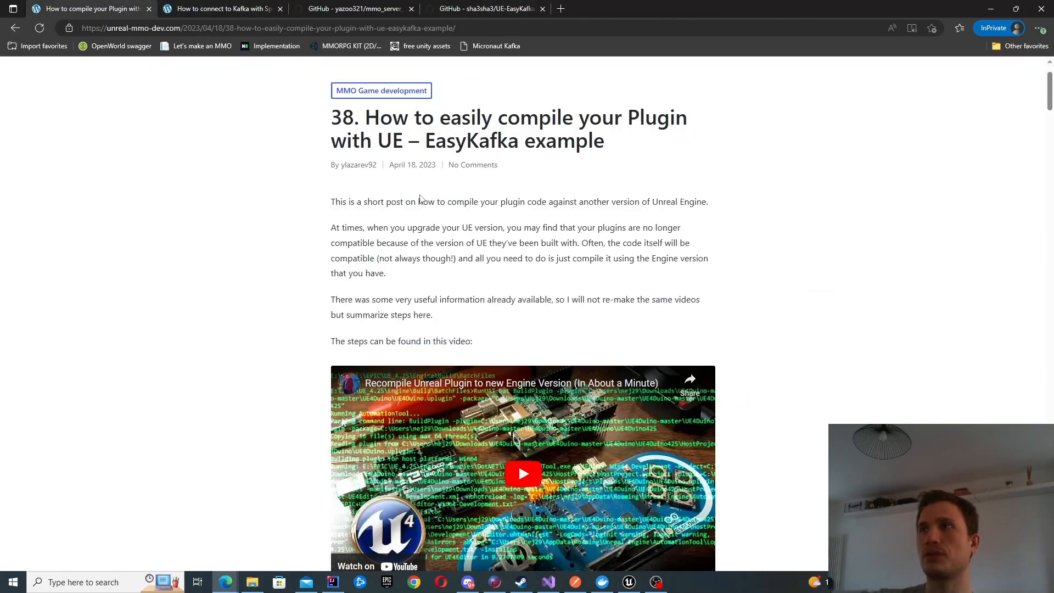
scroll(up, 3)
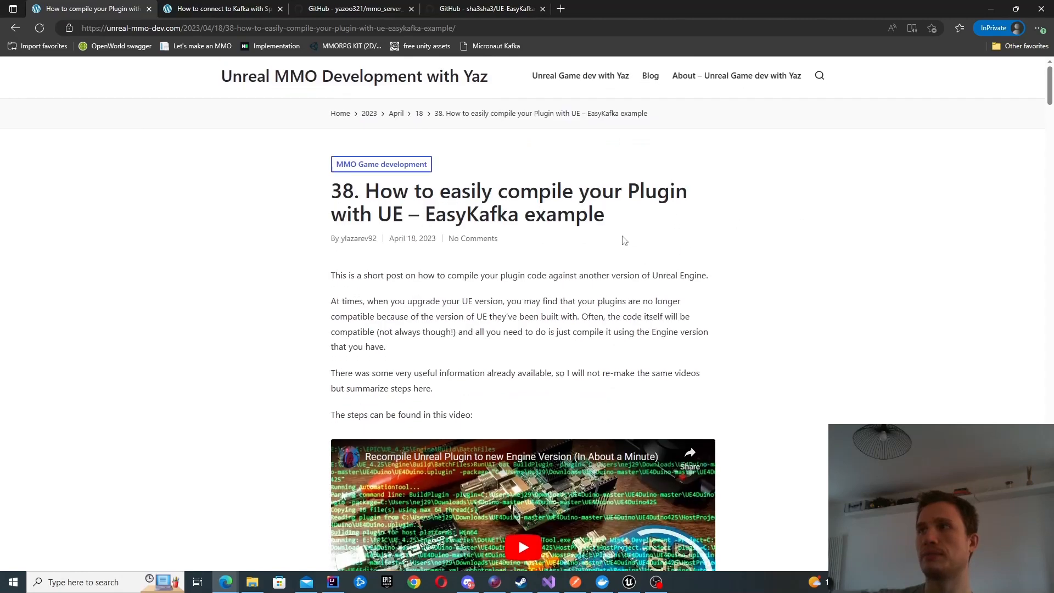
scroll(down, 3)
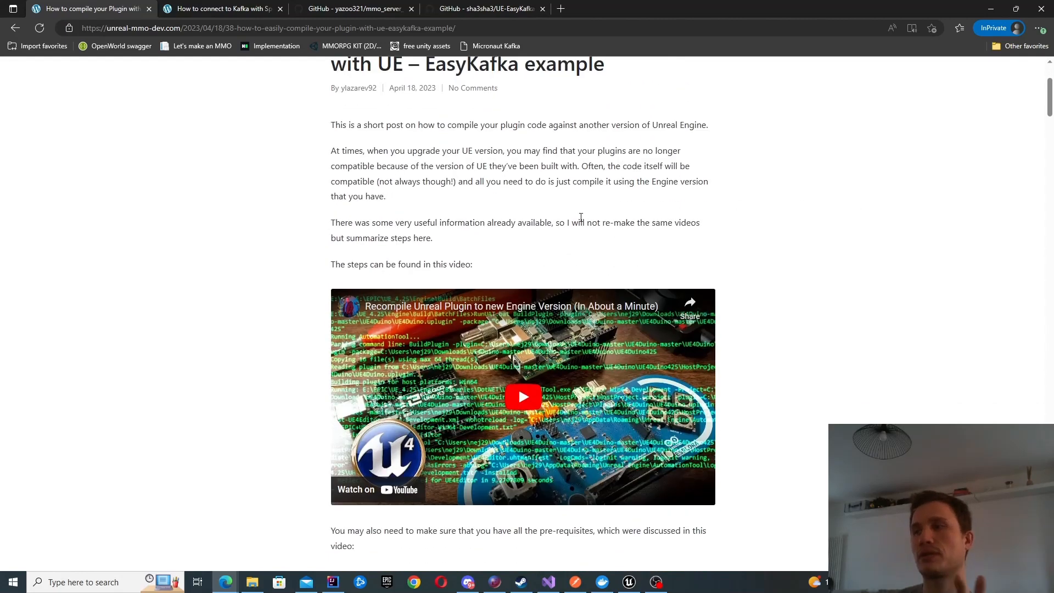
mouse_move(442, 172)
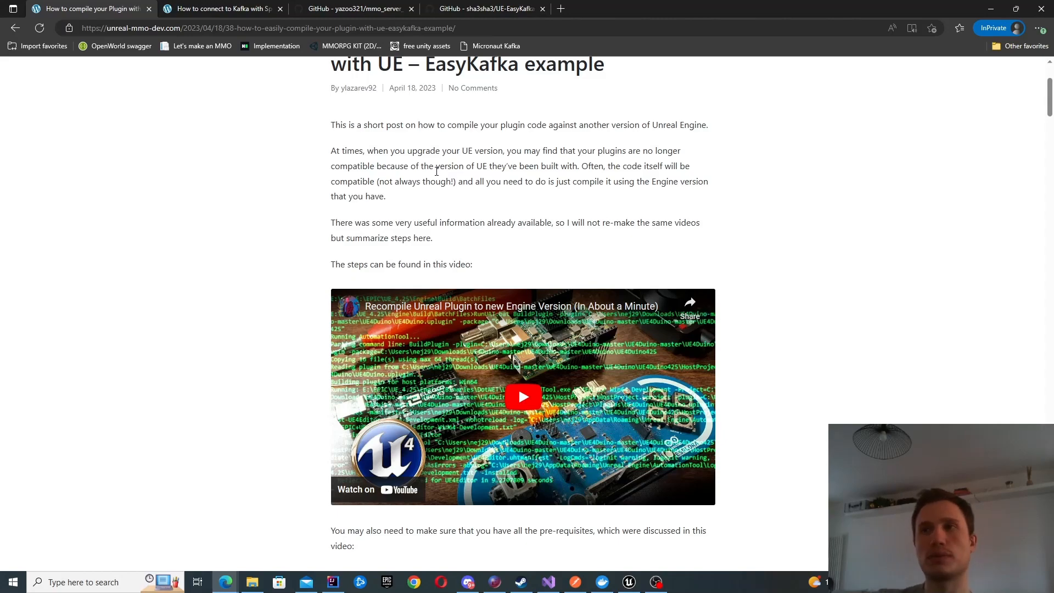
scroll(down, 3)
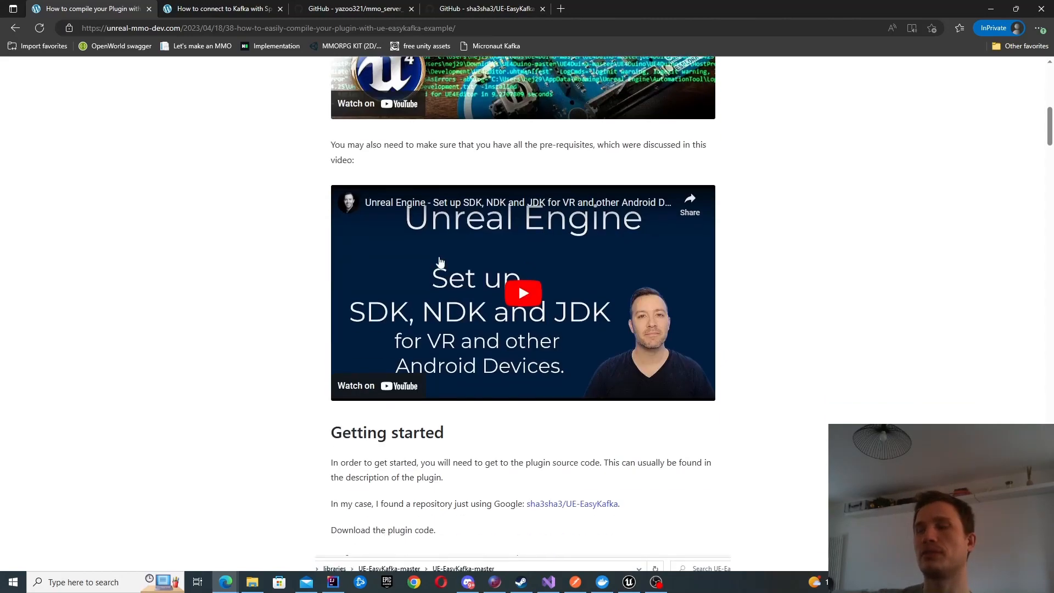
scroll(up, 3)
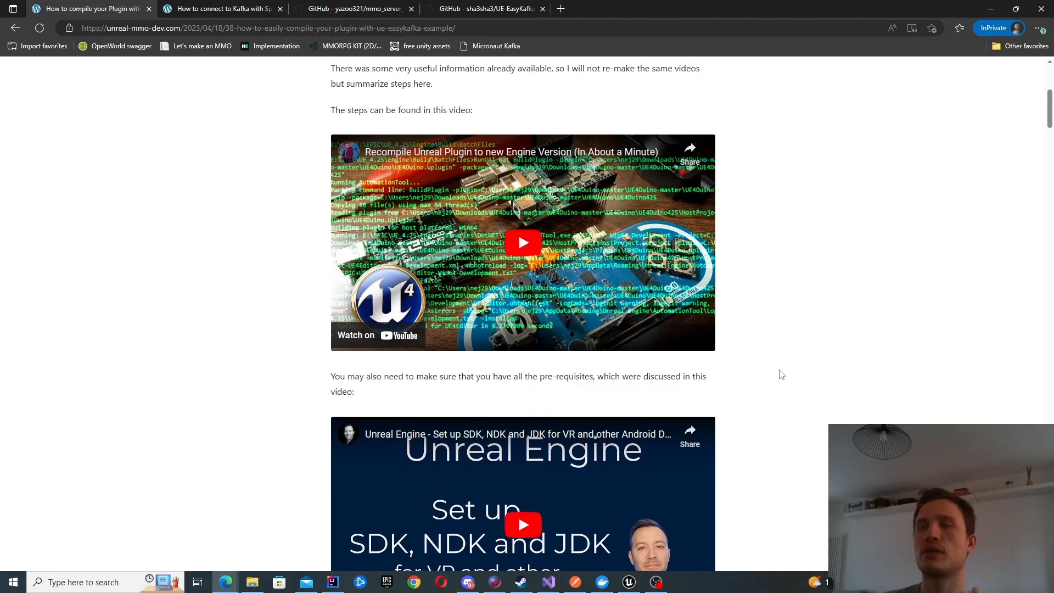
mouse_move(788, 373)
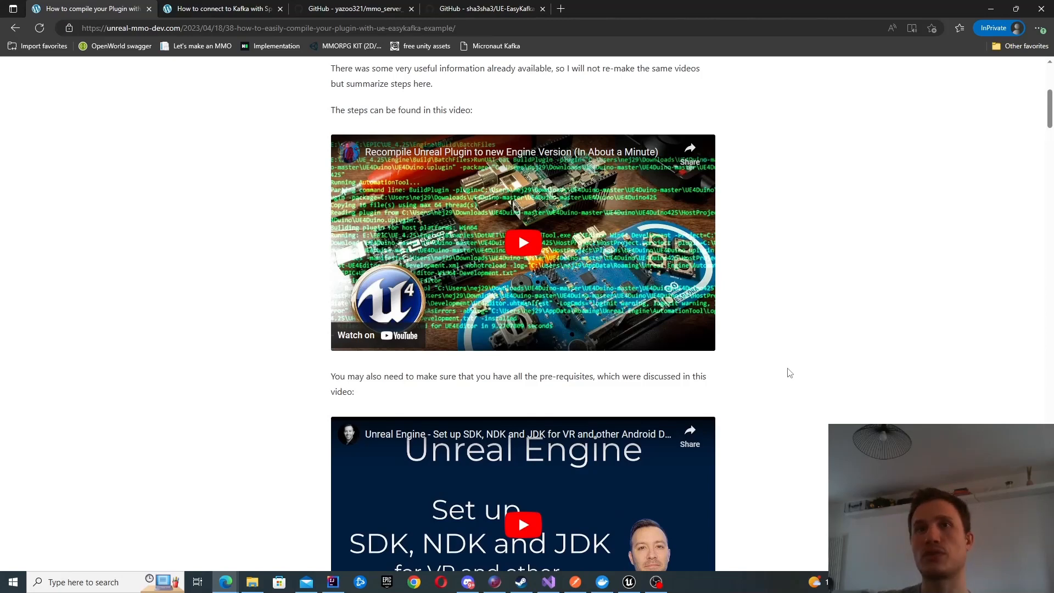
mouse_move(725, 344)
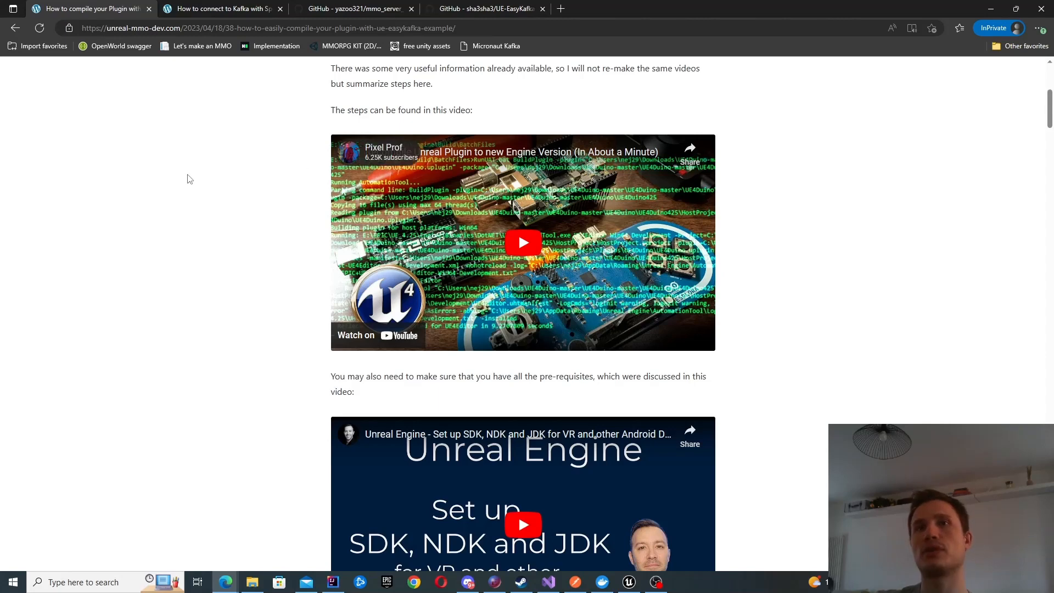
mouse_move(74, 253)
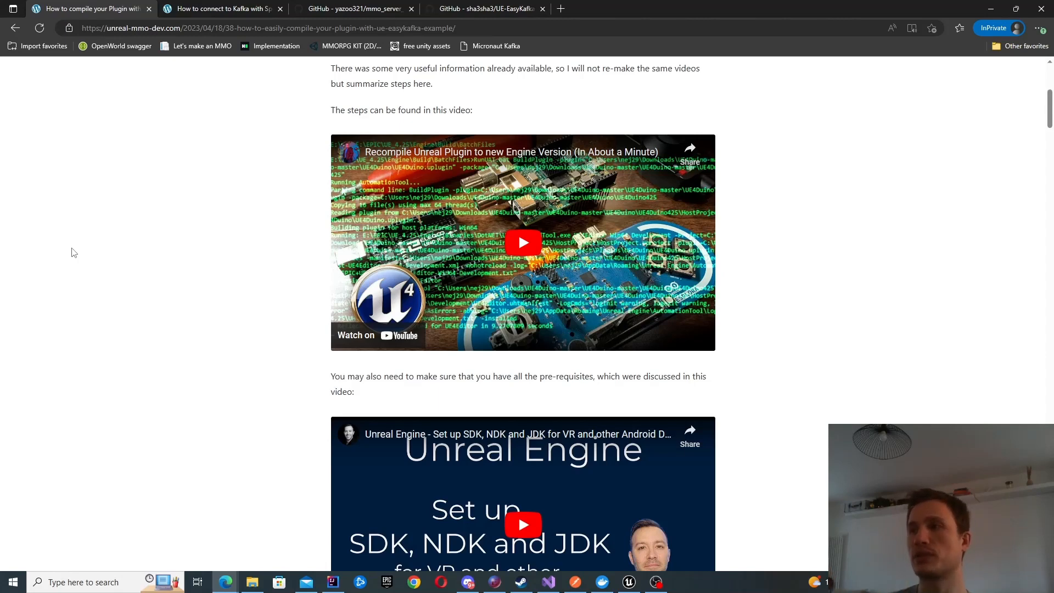
mouse_move(170, 270)
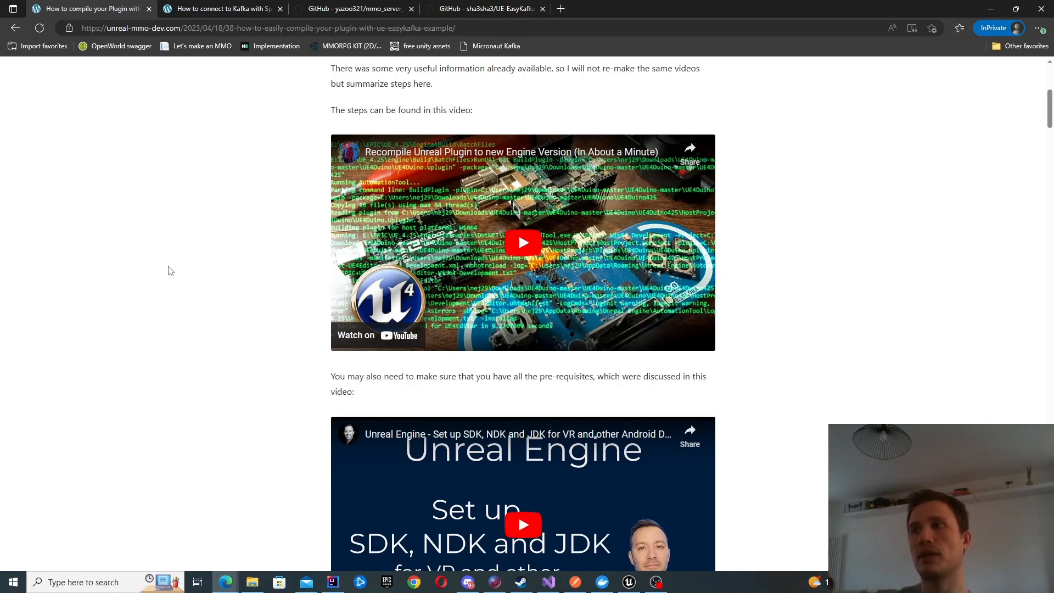
scroll(down, 3)
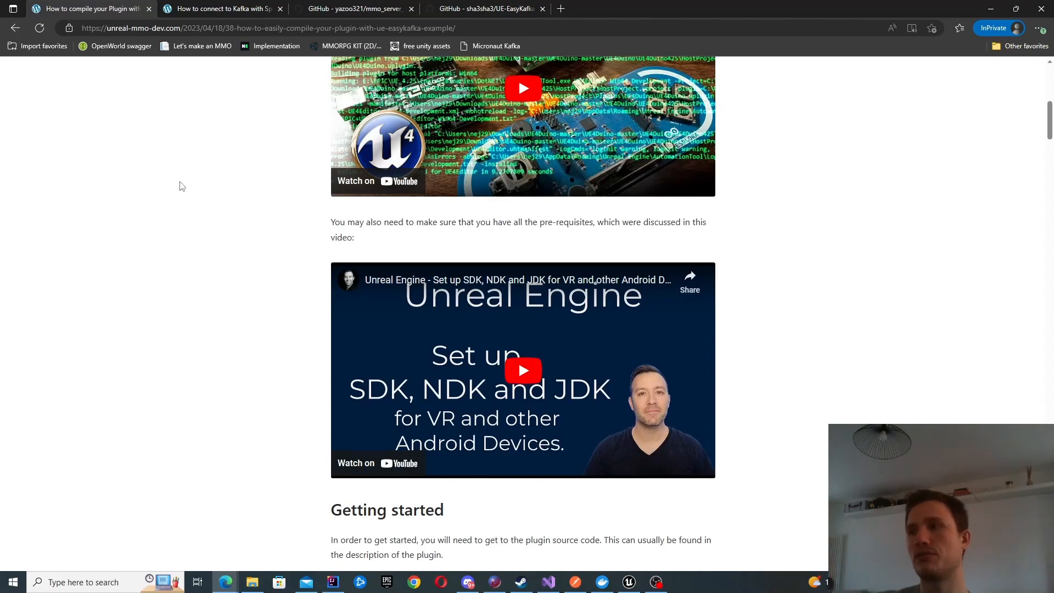
scroll(down, 3)
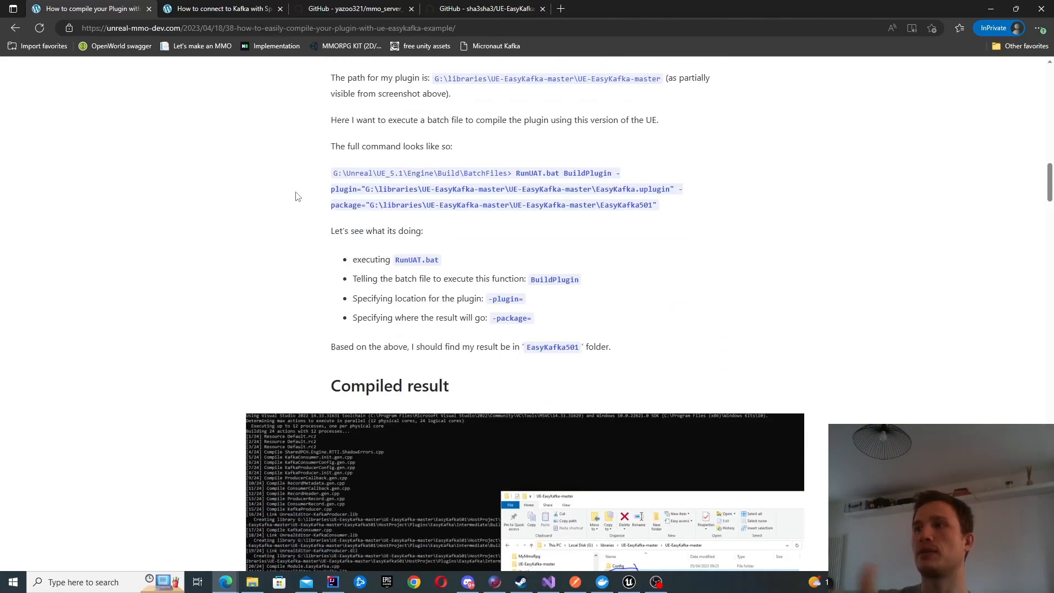
scroll(down, 3)
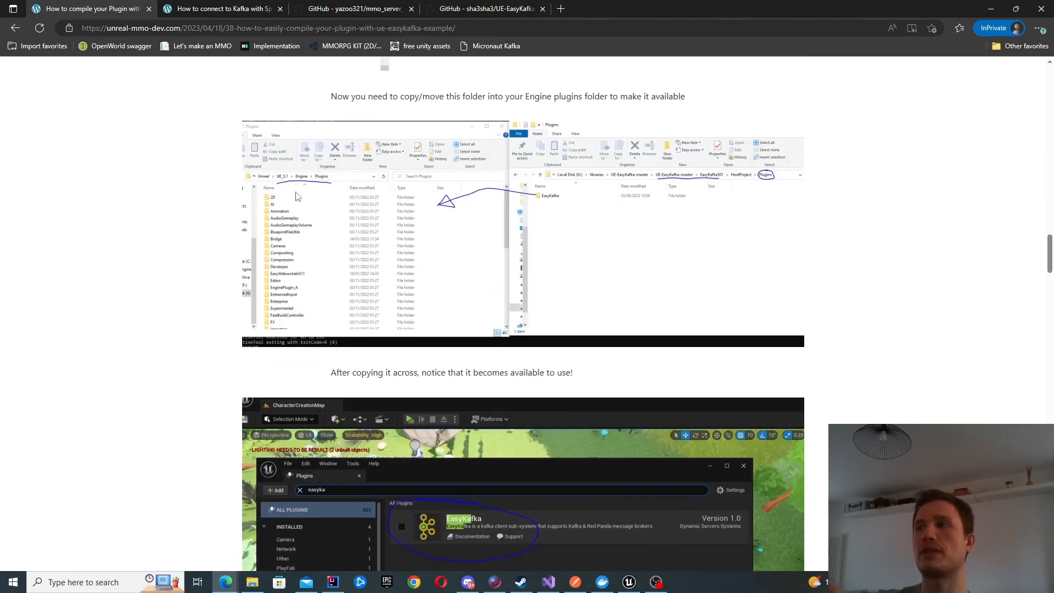
scroll(down, 3)
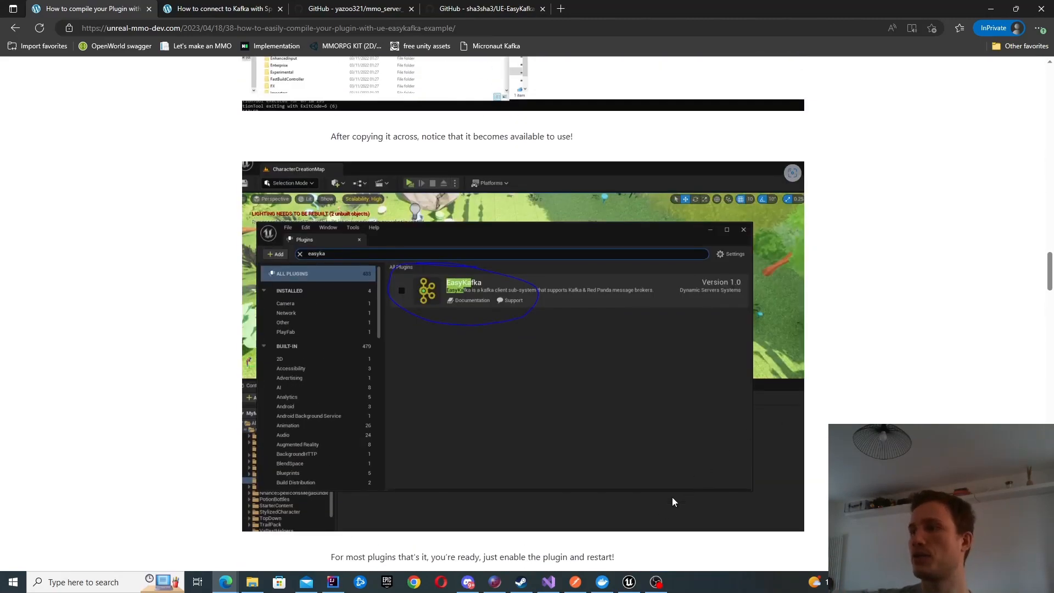
- Show the PlayerCharacterBlueprint Kafka graph with the Create Producer servers, user name and password
click(627, 581)
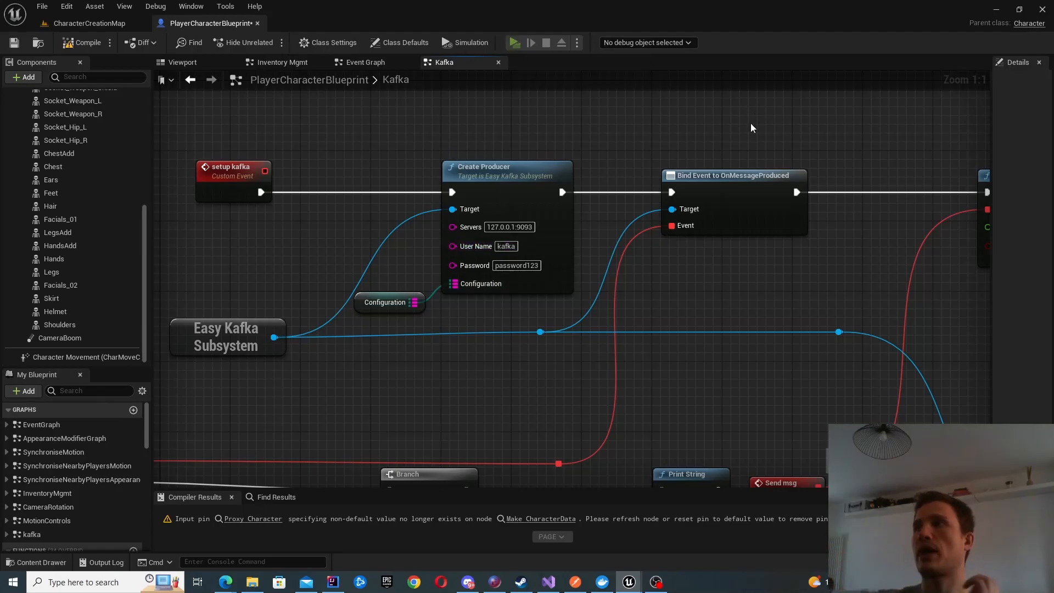
click(514, 43)
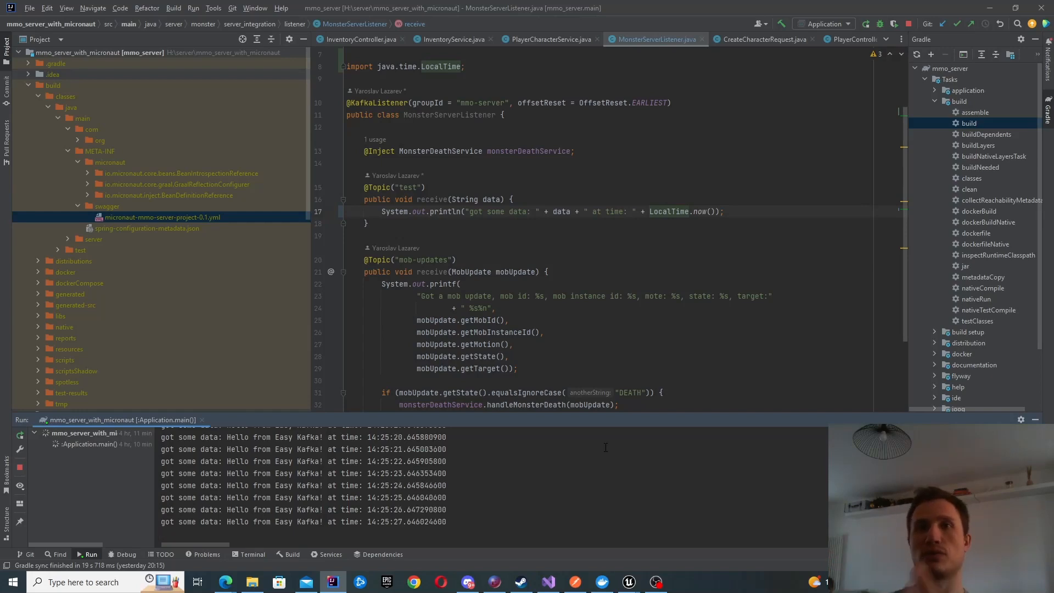
- View MonsterServerListener's 'Hello from Easy Kafka!' run log in IntelliJ, then return to the Kafka graph
double_click(471, 271)
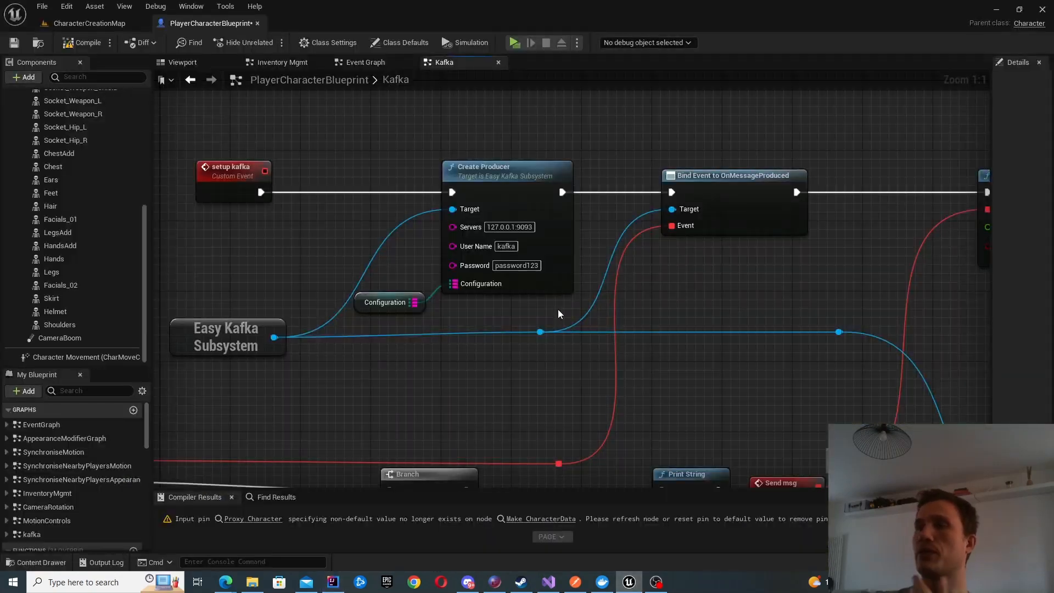
click(232, 133)
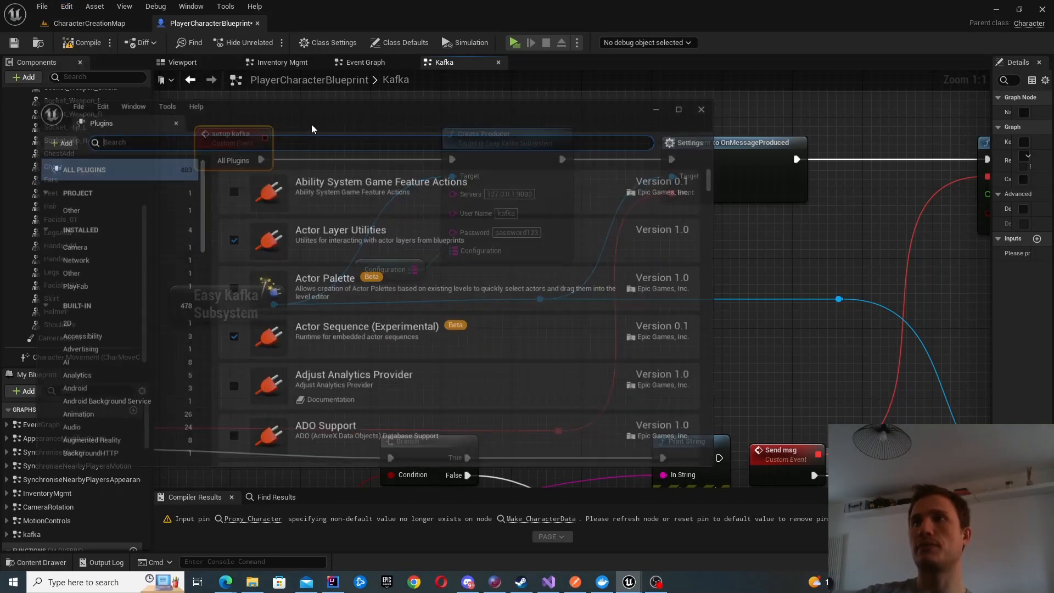
text(kafka)
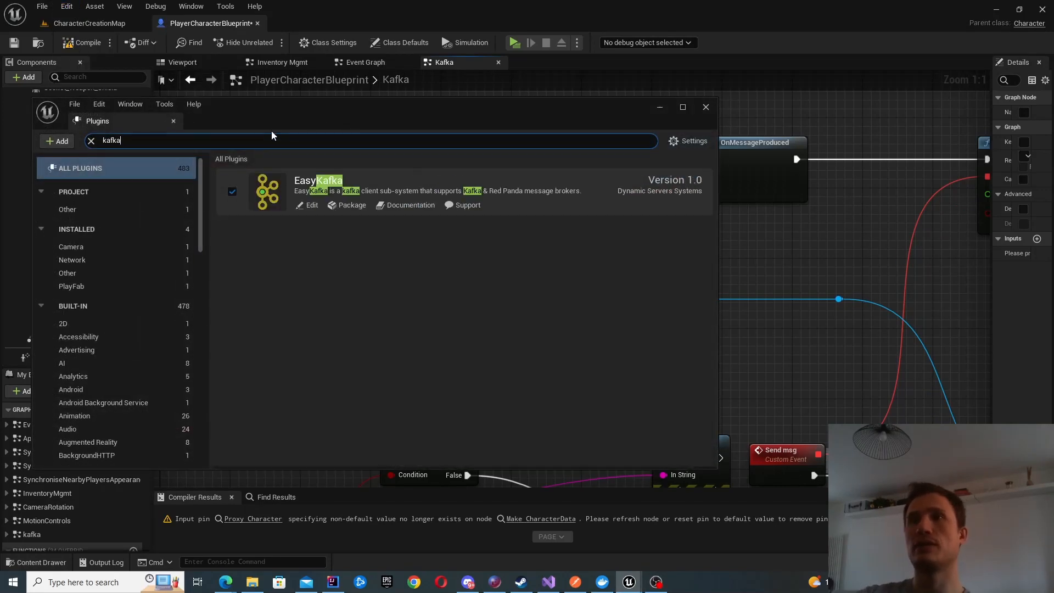
mouse_move(247, 182)
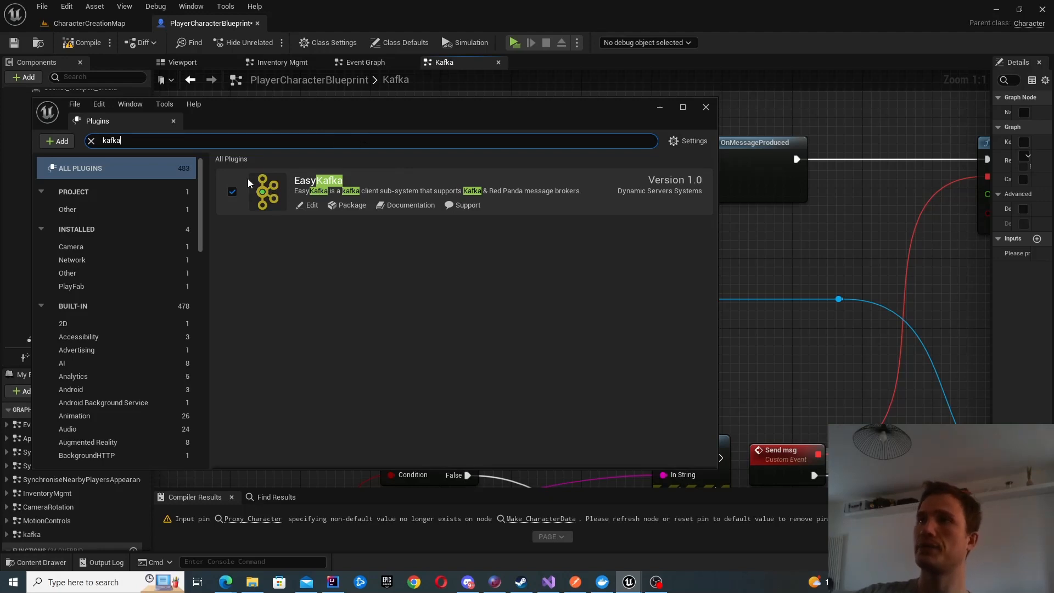
mouse_move(336, 188)
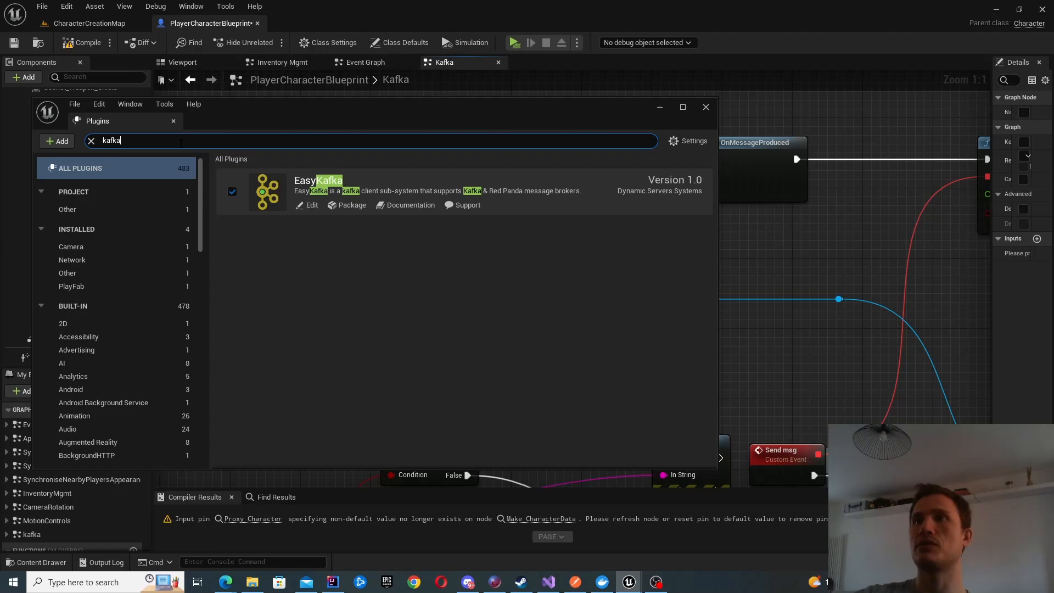
mouse_move(665, 95)
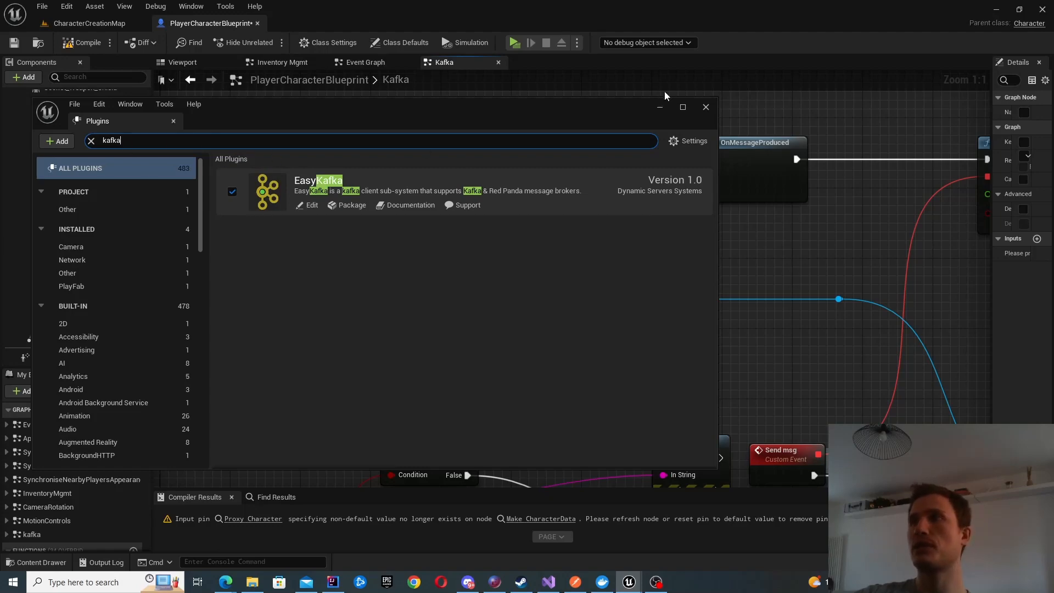
click(704, 107)
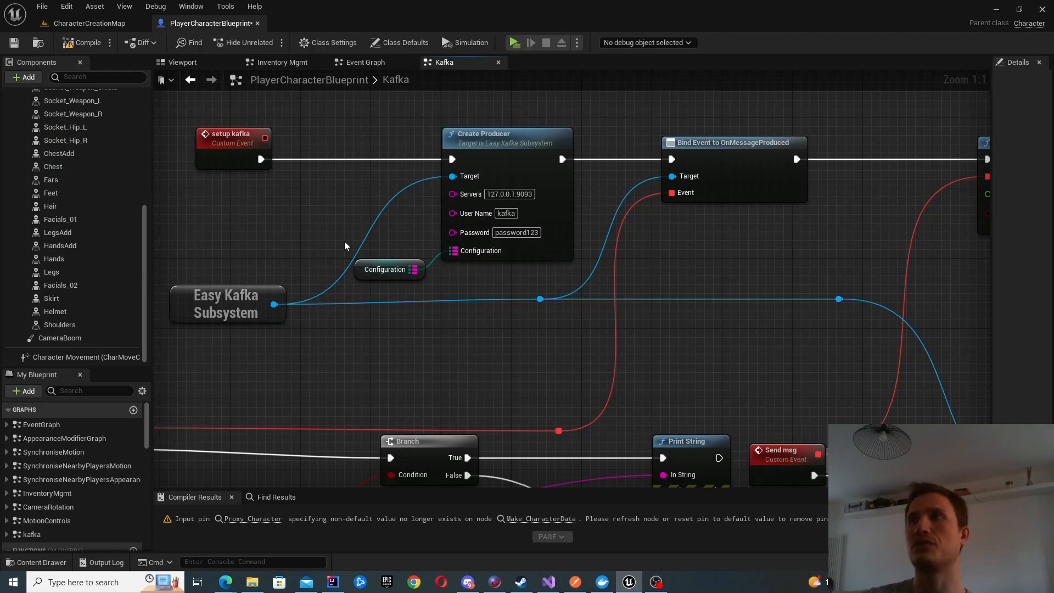
click(183, 61)
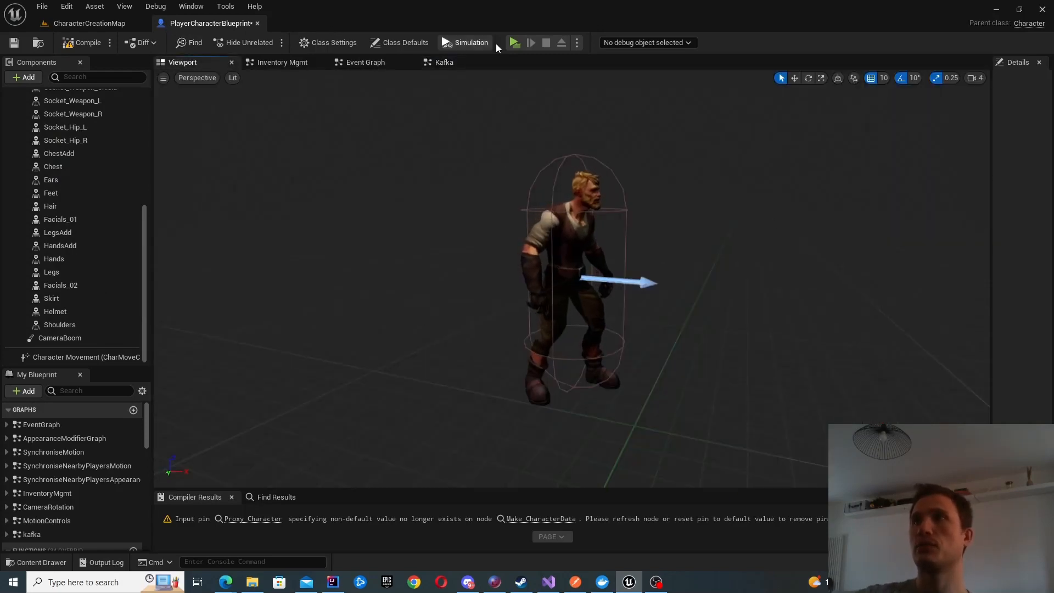
click(444, 61)
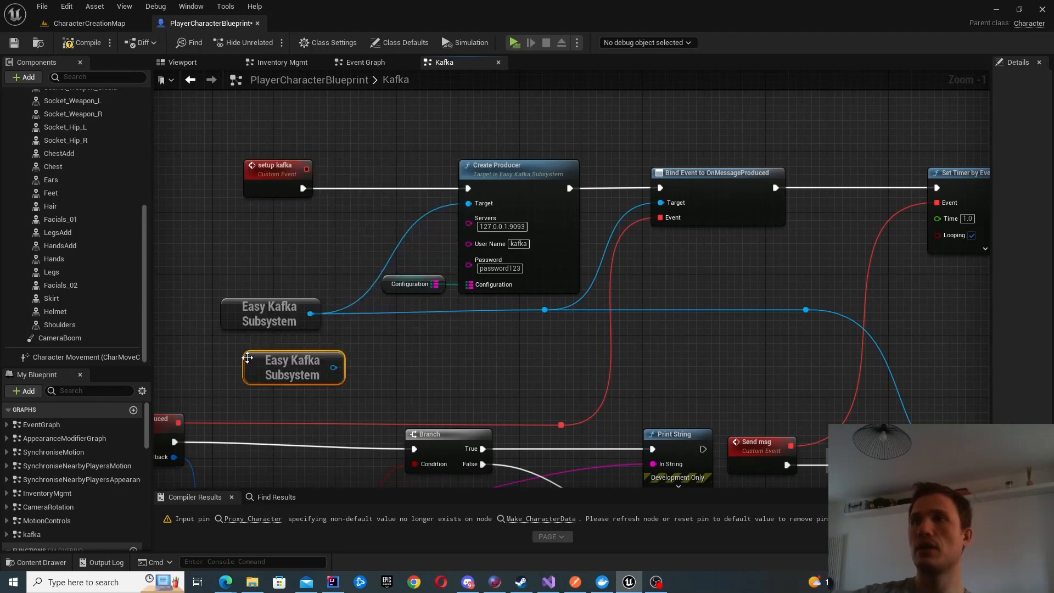
mouse_move(296, 371)
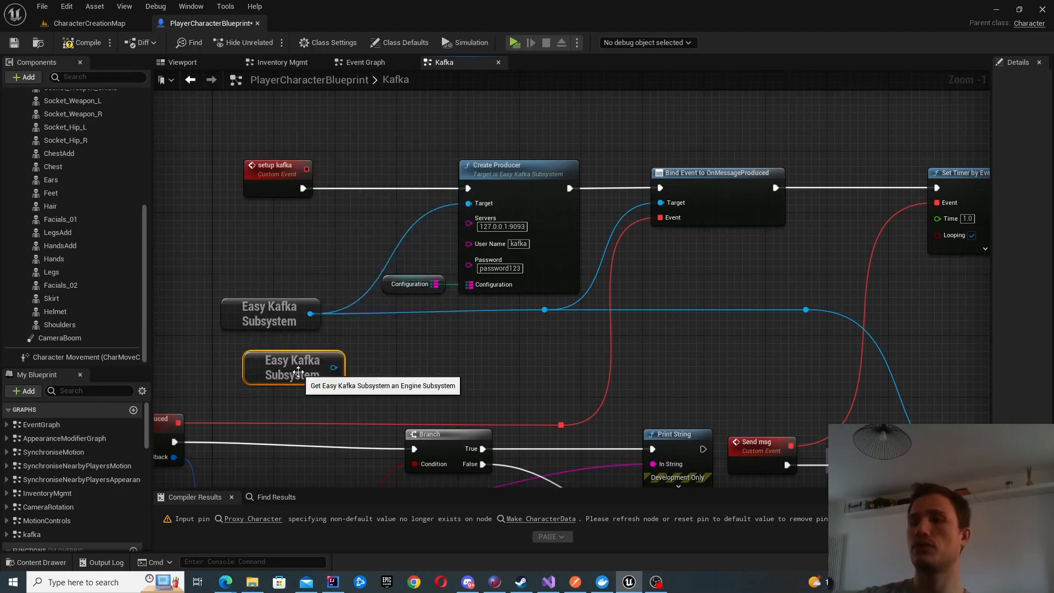
click(282, 364)
text(create)
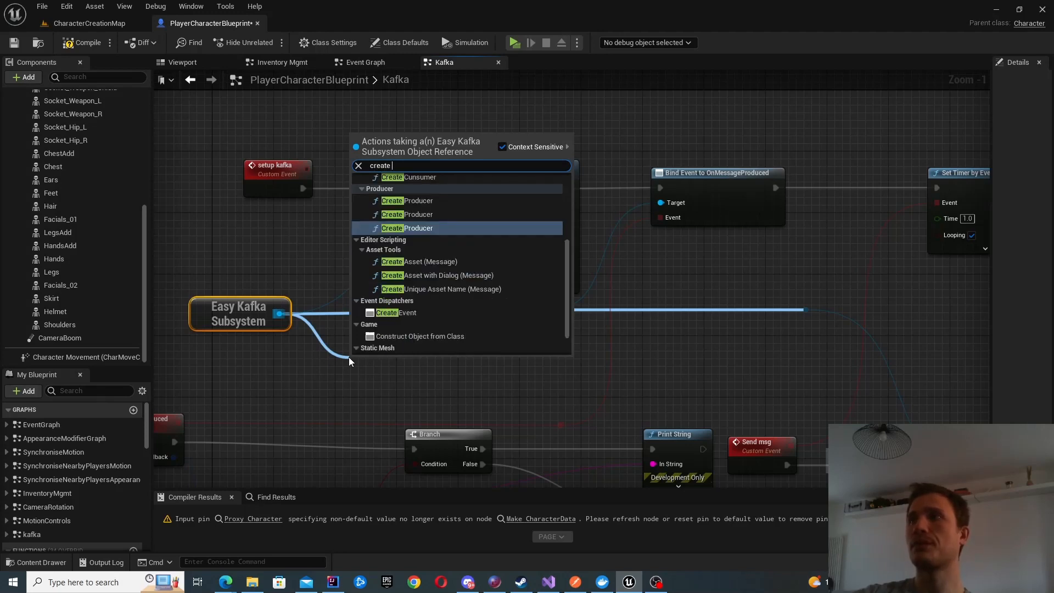
text(produc)
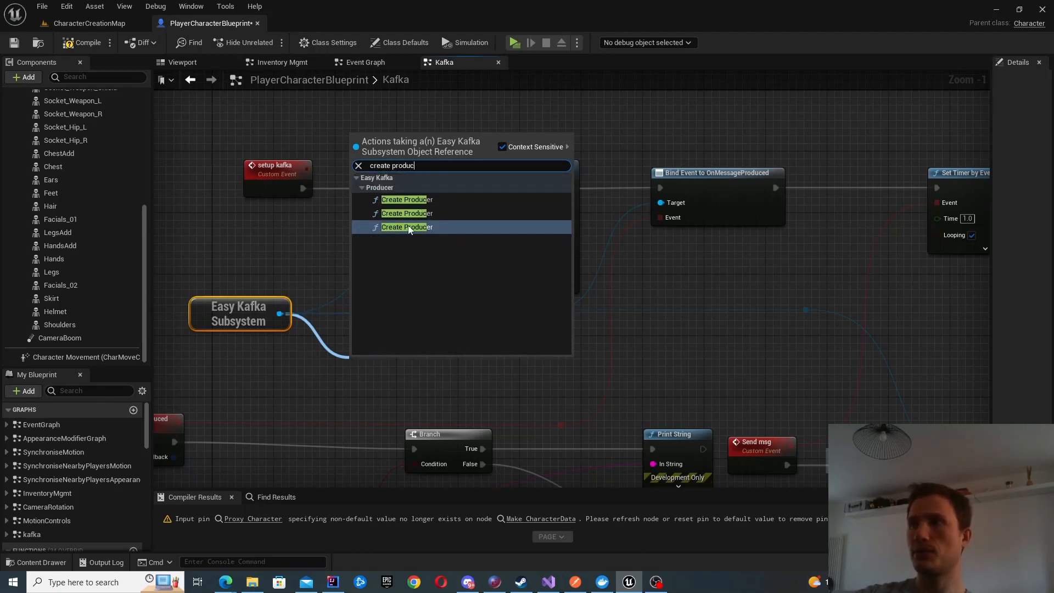
click(405, 227)
text(crea)
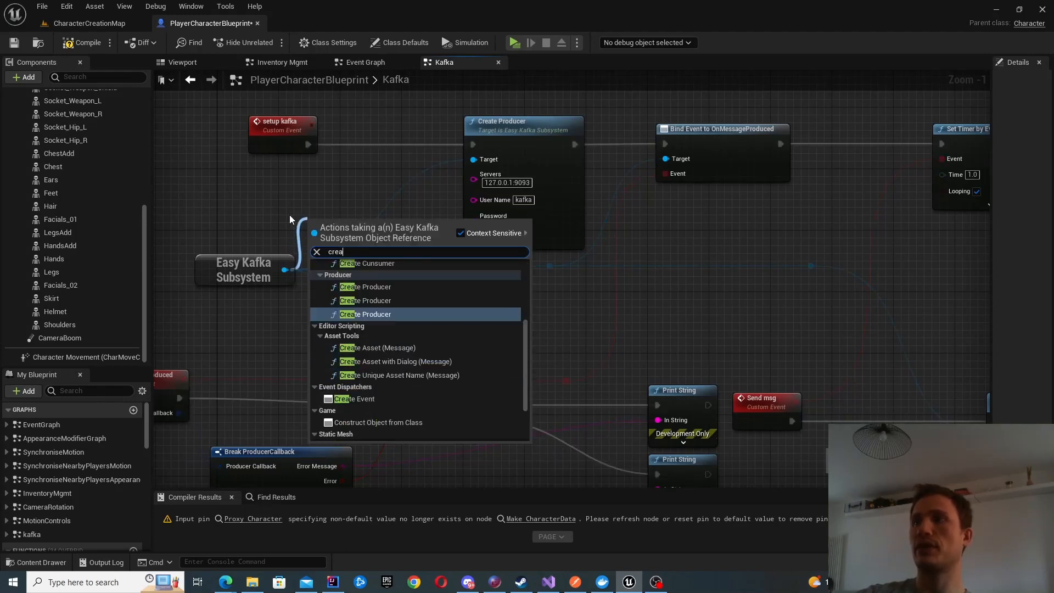
click(367, 314)
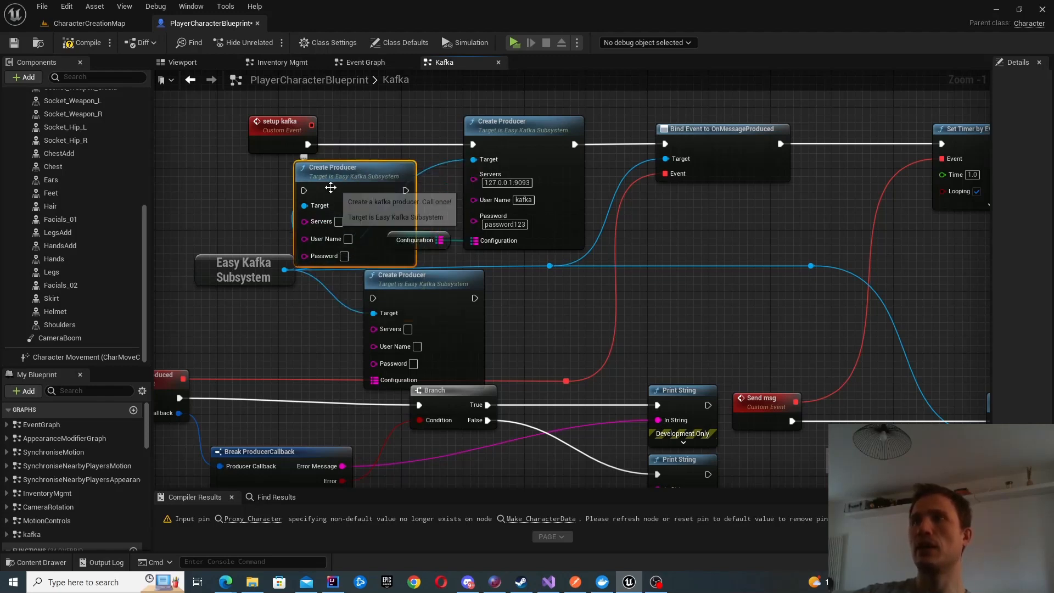
mouse_move(357, 275)
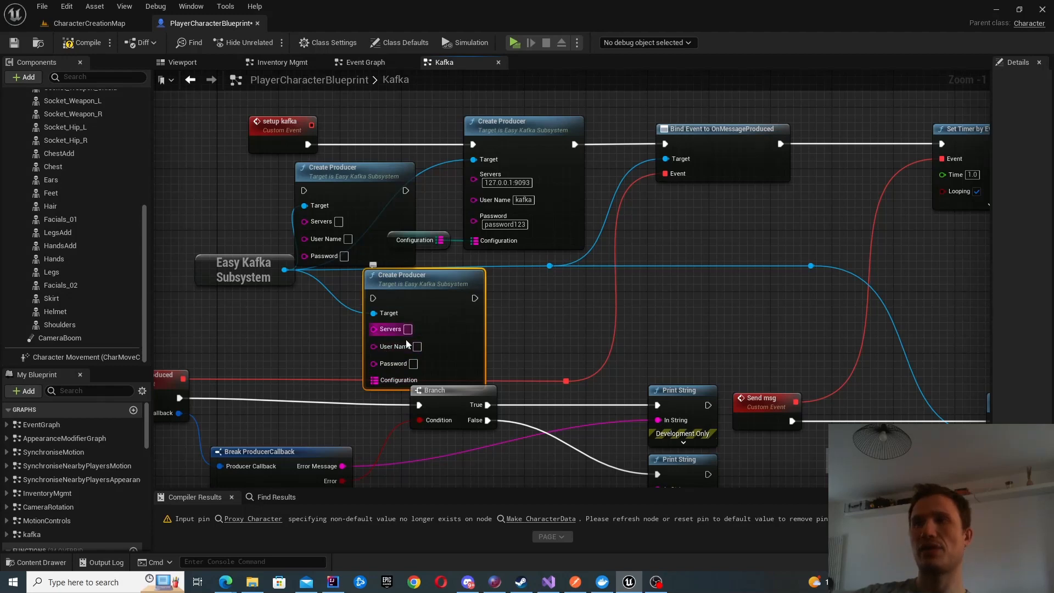
mouse_move(424, 334)
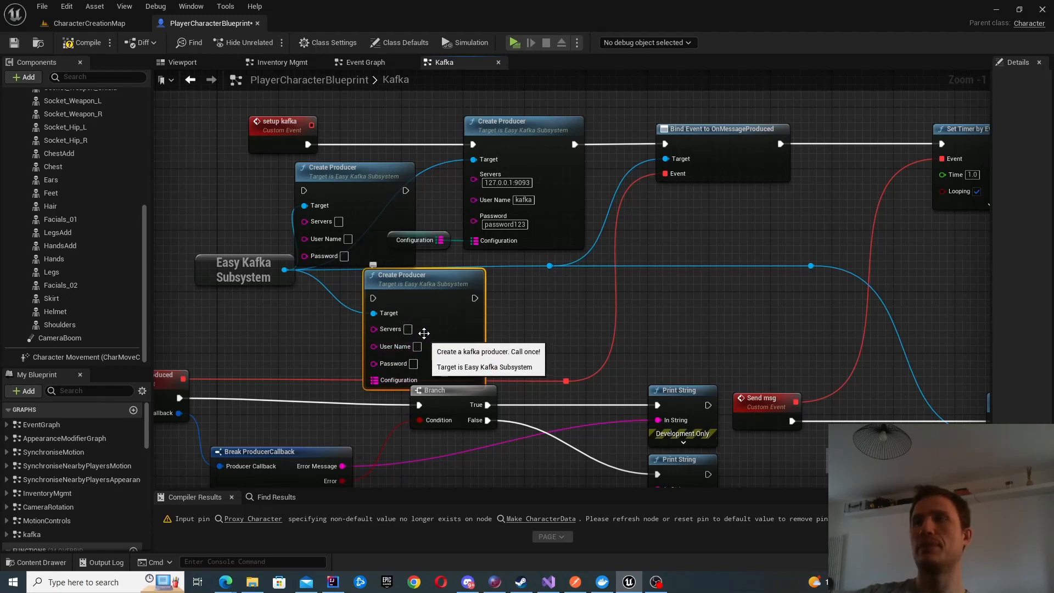
mouse_move(437, 301)
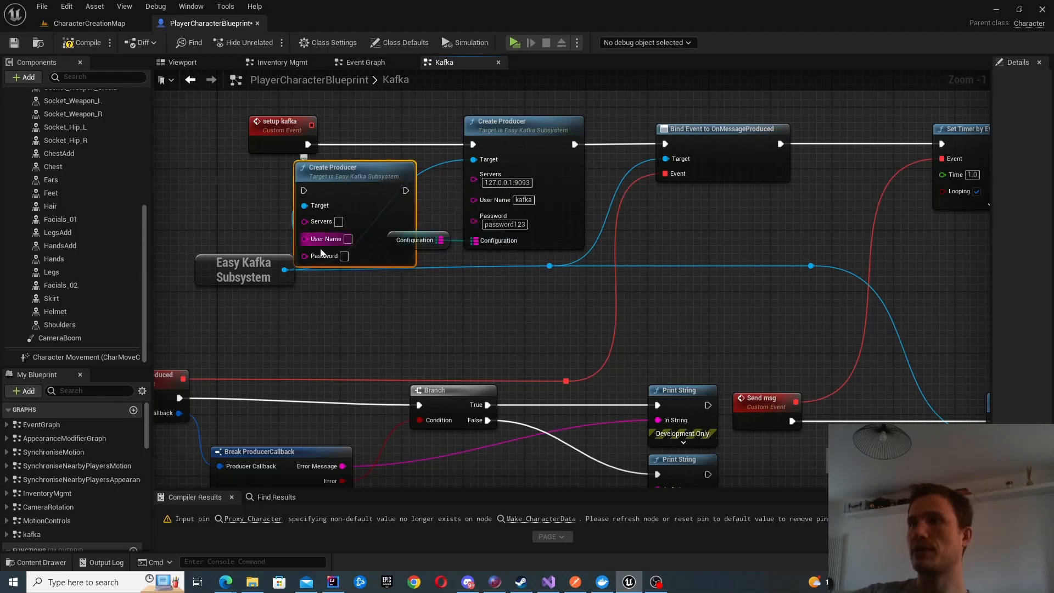
mouse_move(347, 239)
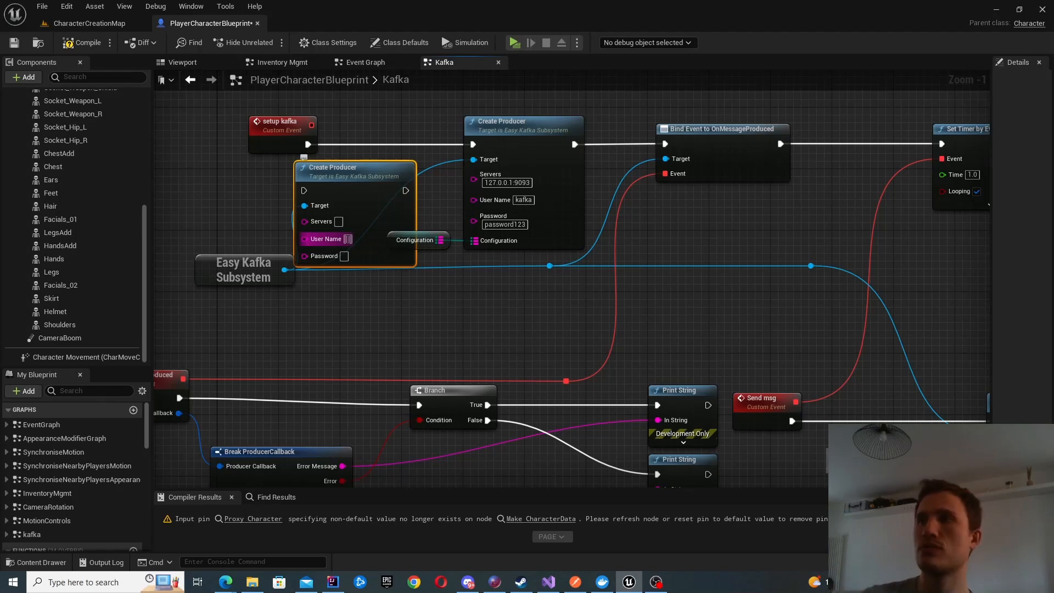
mouse_move(336, 166)
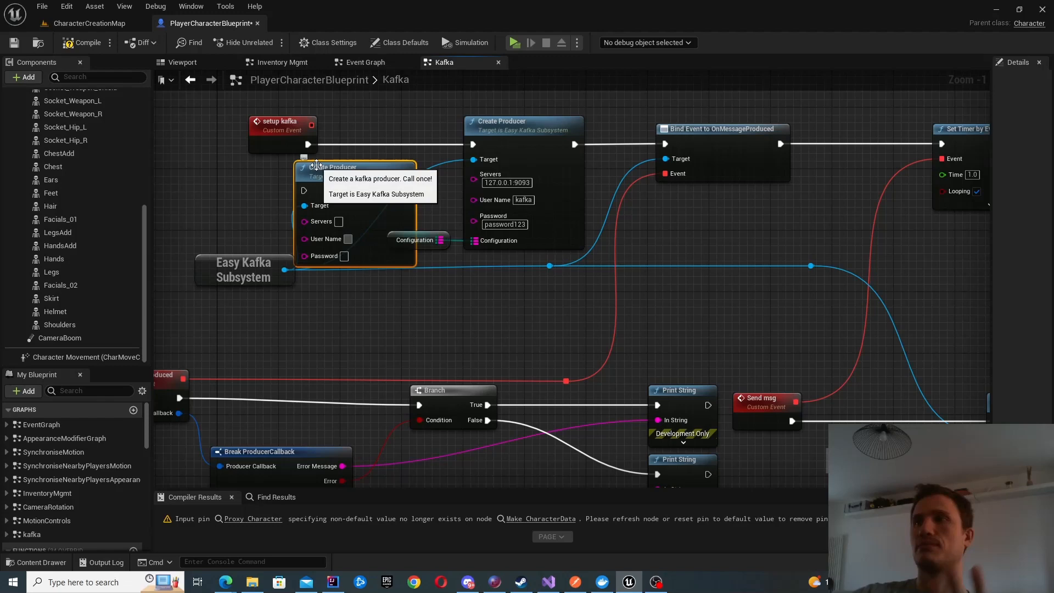
mouse_move(233, 161)
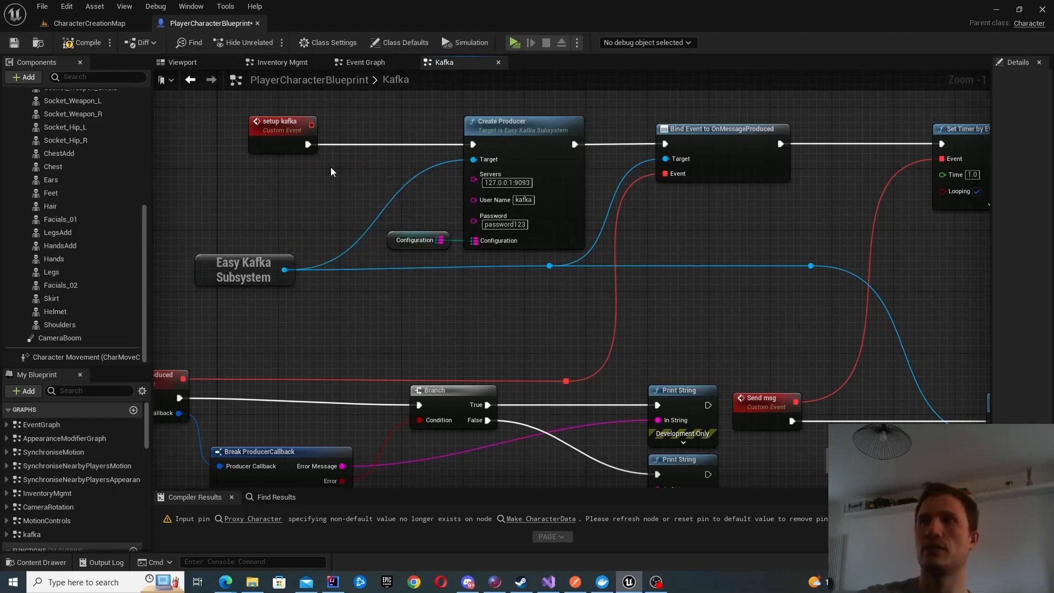
click(418, 240)
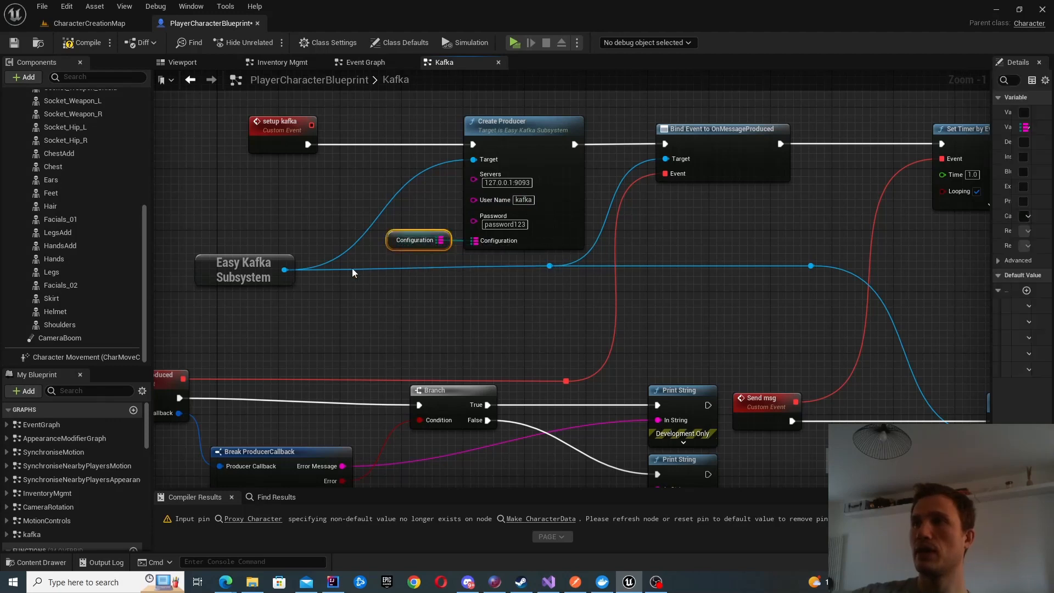
click(418, 241)
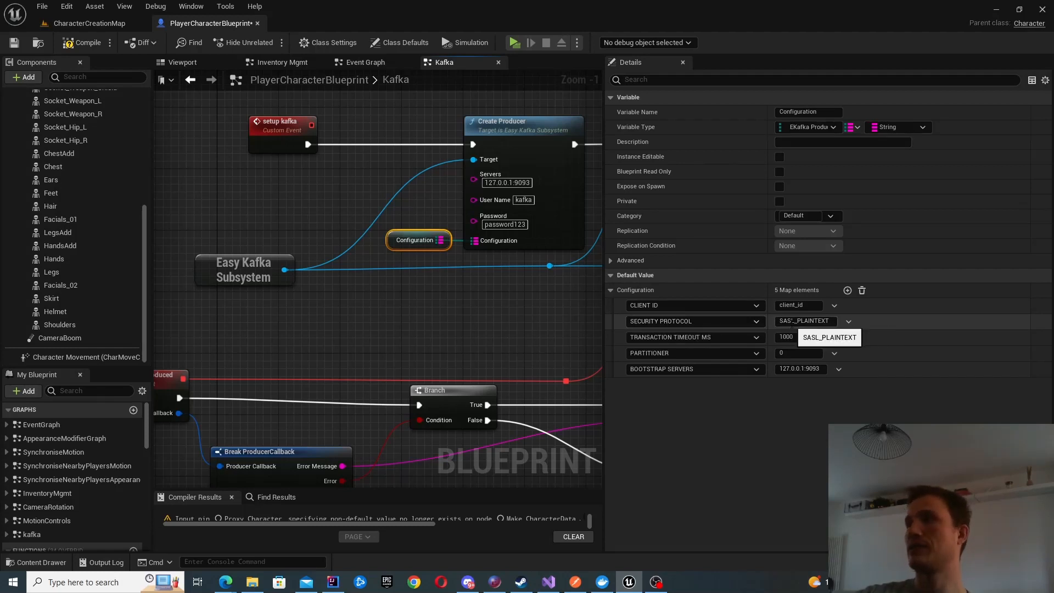
mouse_move(723, 357)
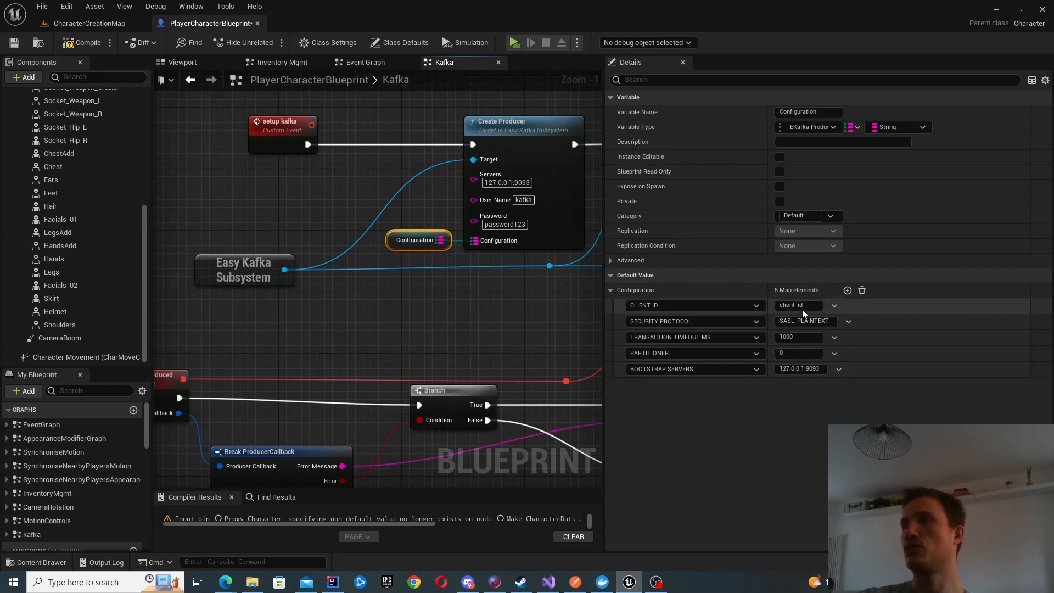
double_click(798, 306)
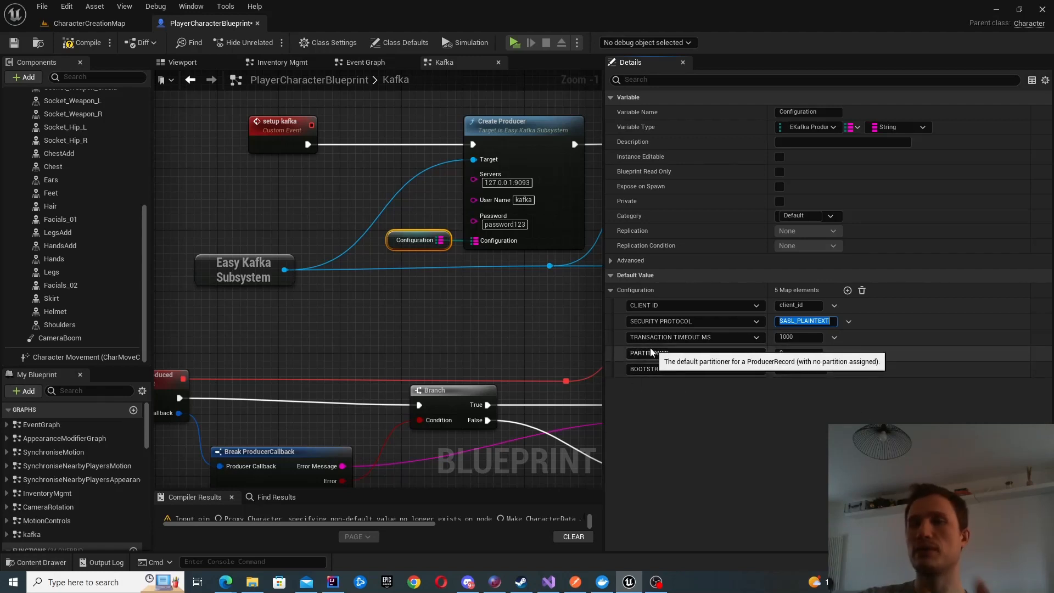
mouse_move(684, 360)
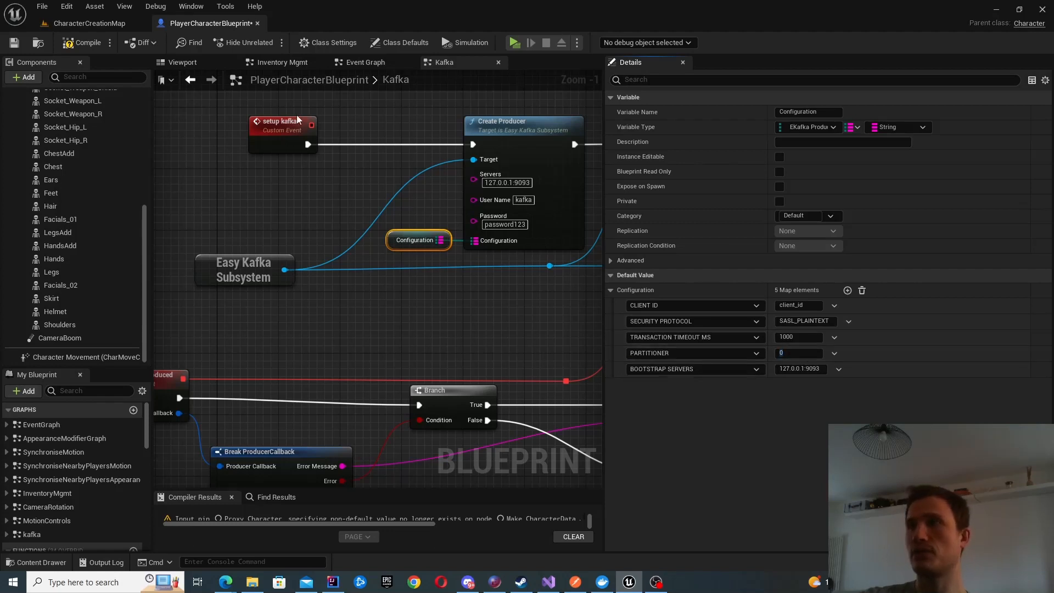
mouse_move(493, 130)
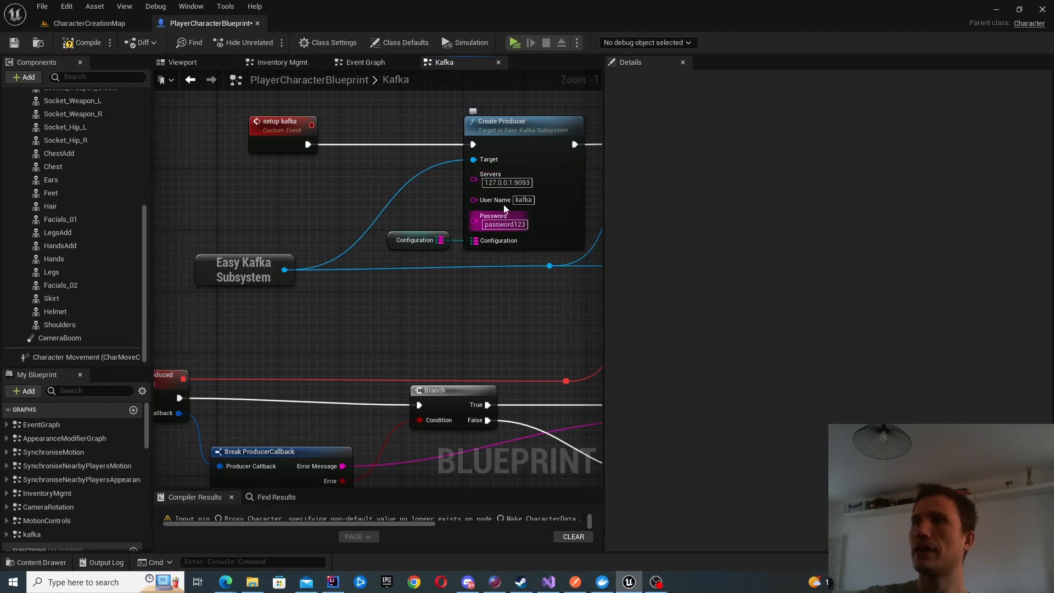
mouse_move(485, 224)
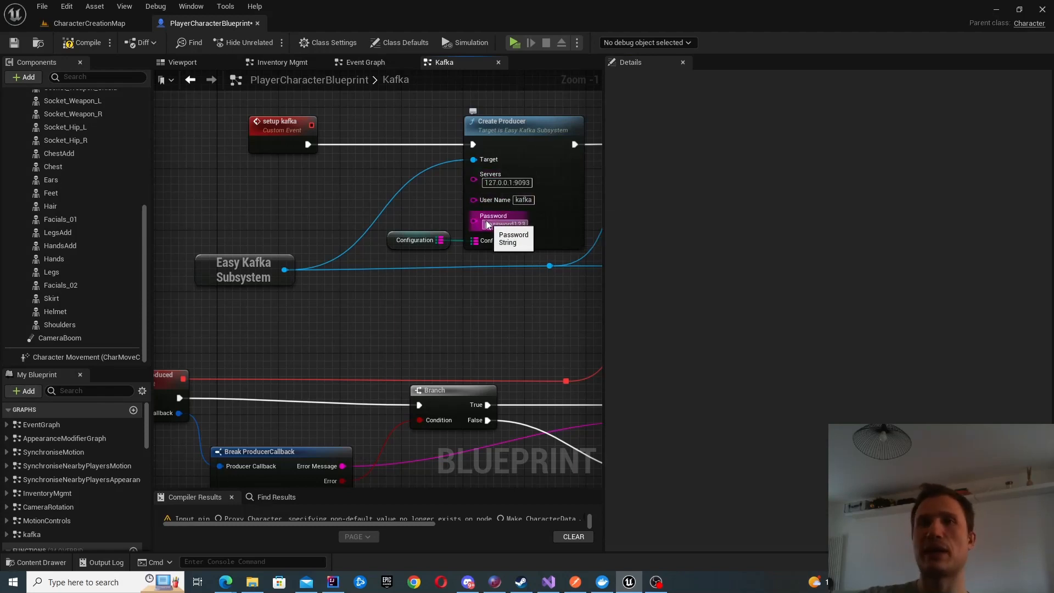
mouse_move(448, 231)
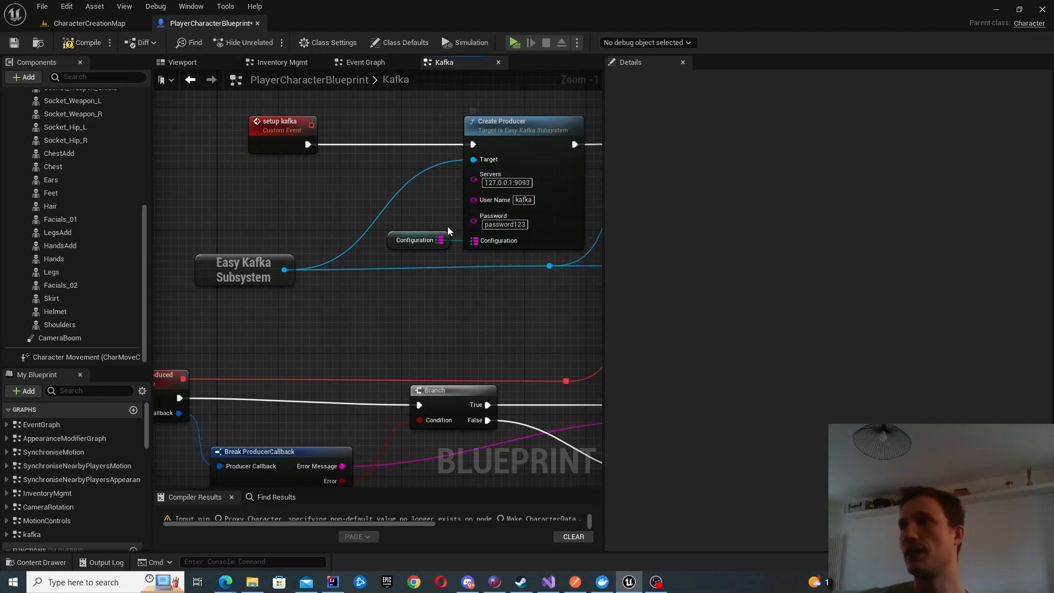
mouse_move(496, 199)
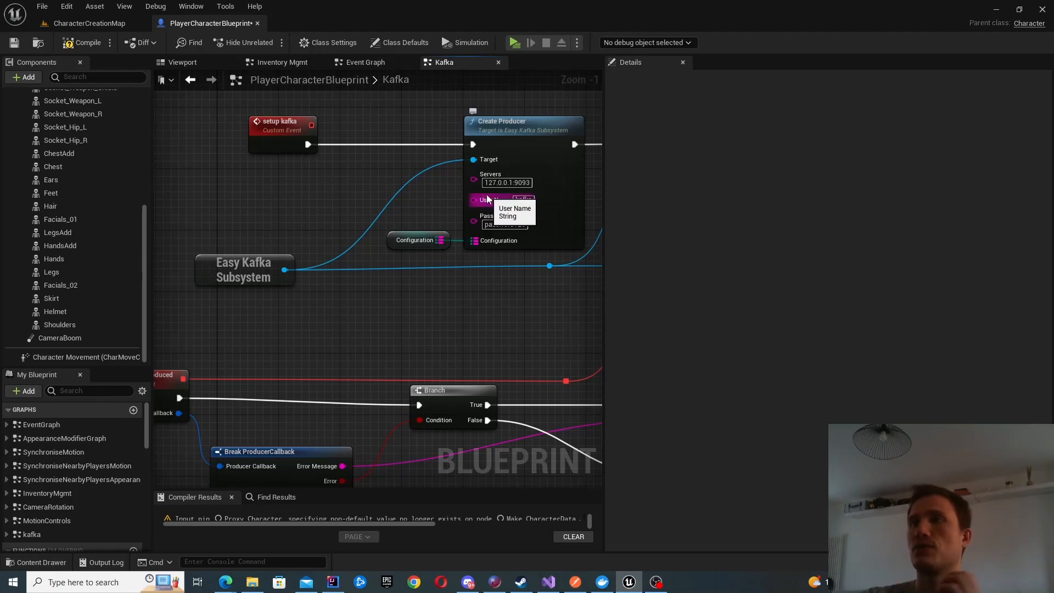
mouse_move(523, 220)
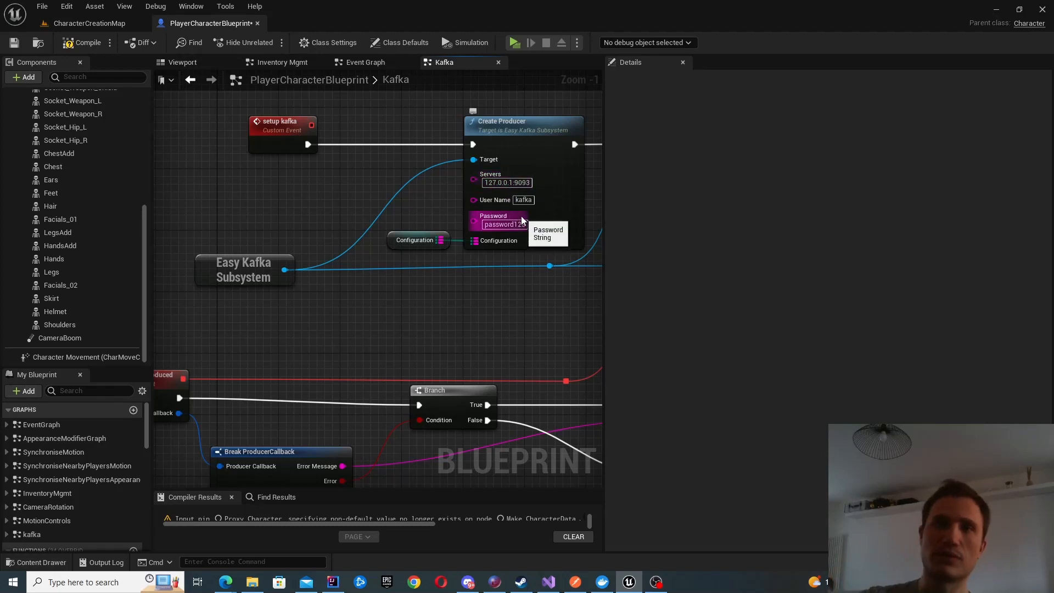
mouse_move(505, 183)
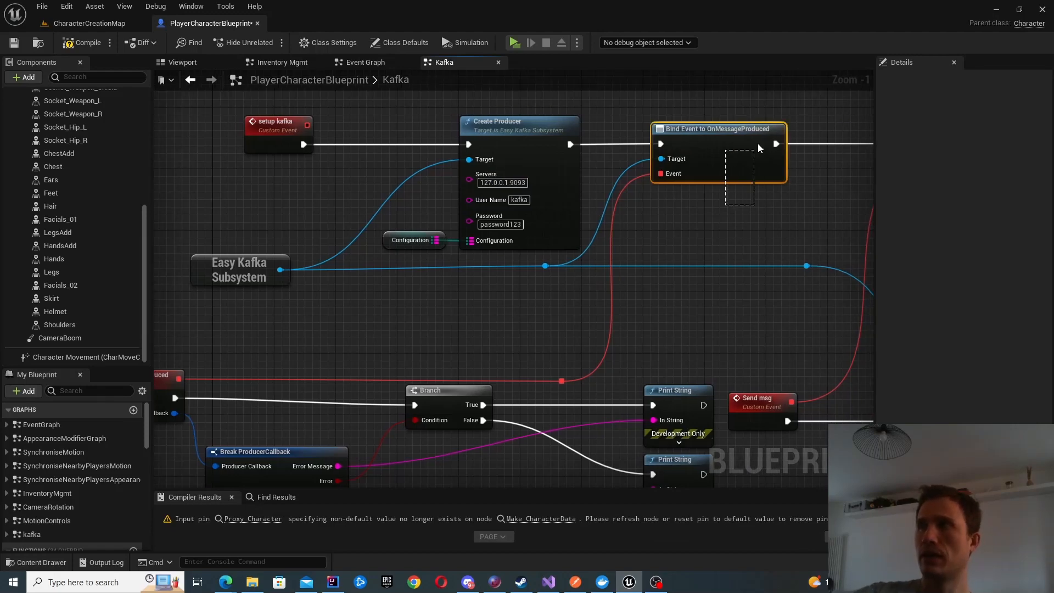
mouse_move(727, 157)
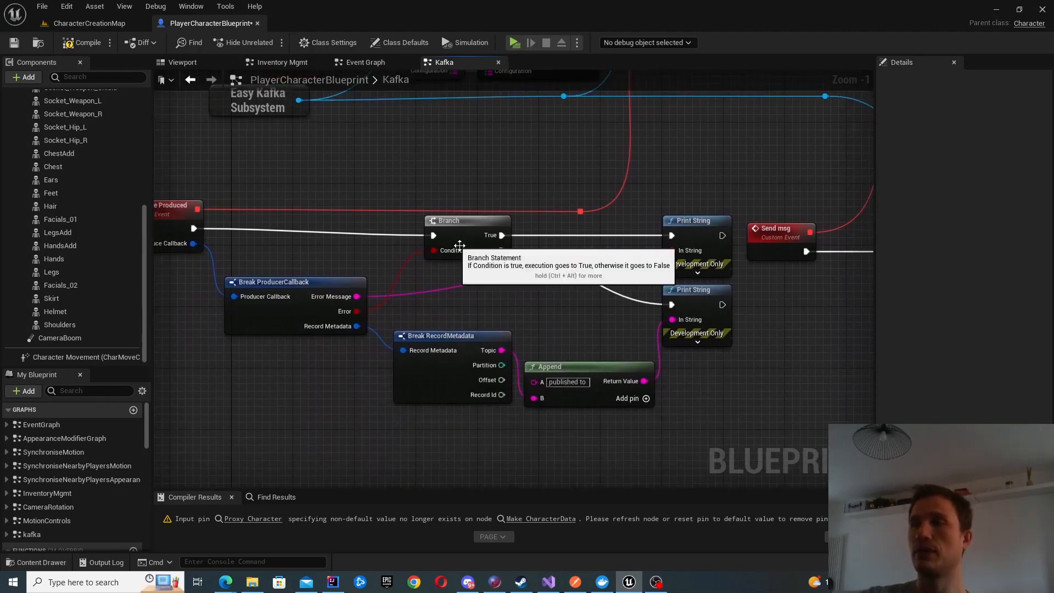
mouse_move(662, 321)
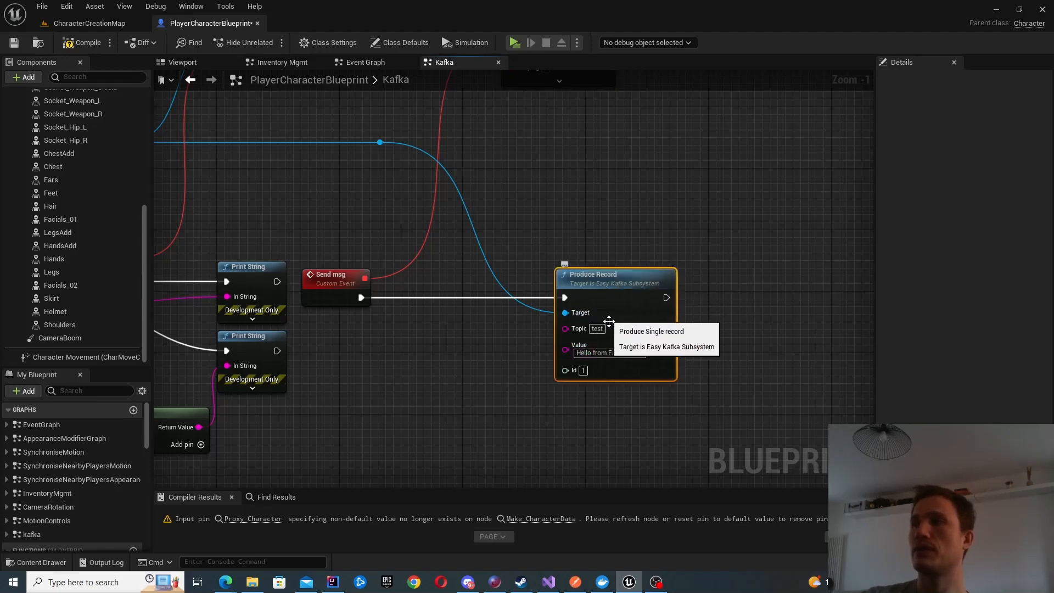
mouse_move(589, 370)
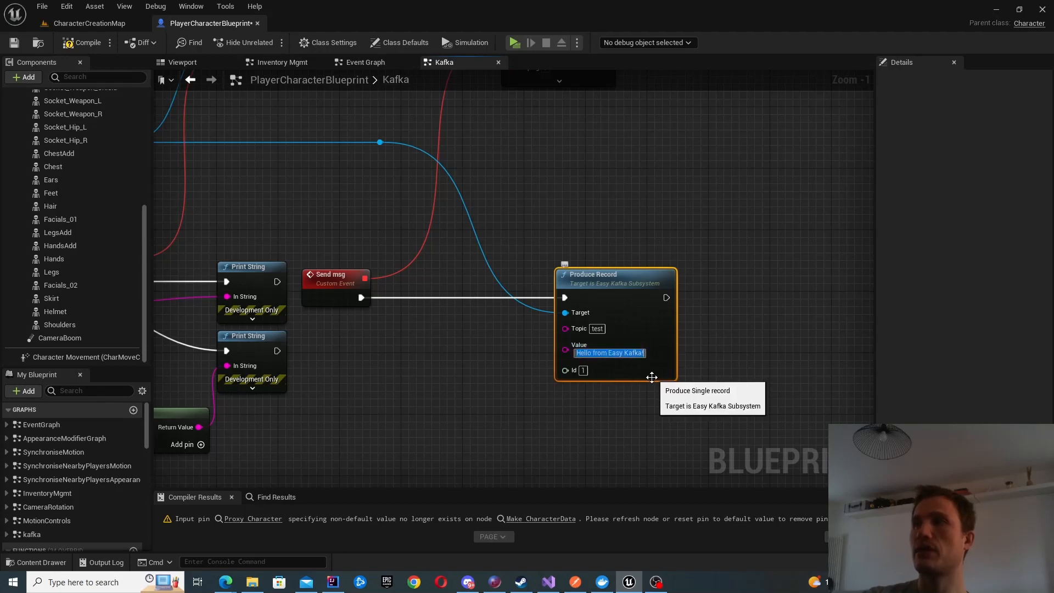
mouse_move(569, 370)
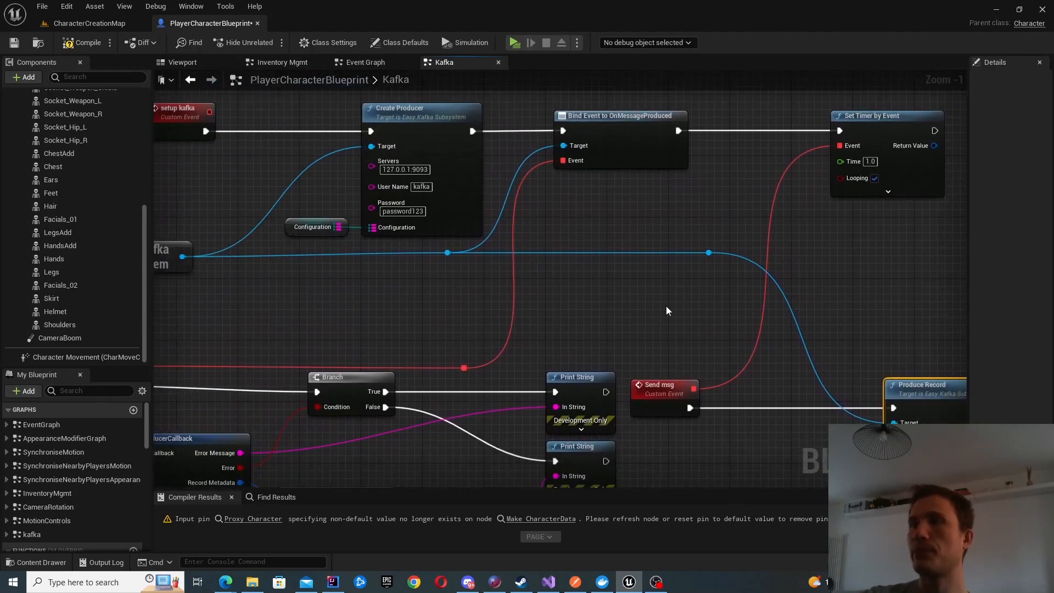
mouse_move(579, 292)
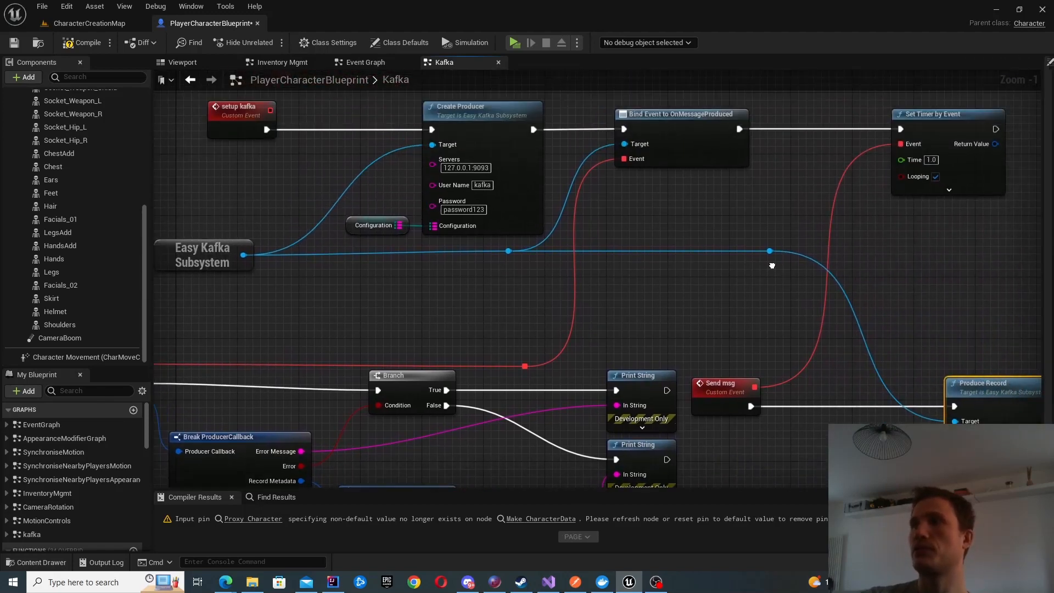
scroll(down, 3)
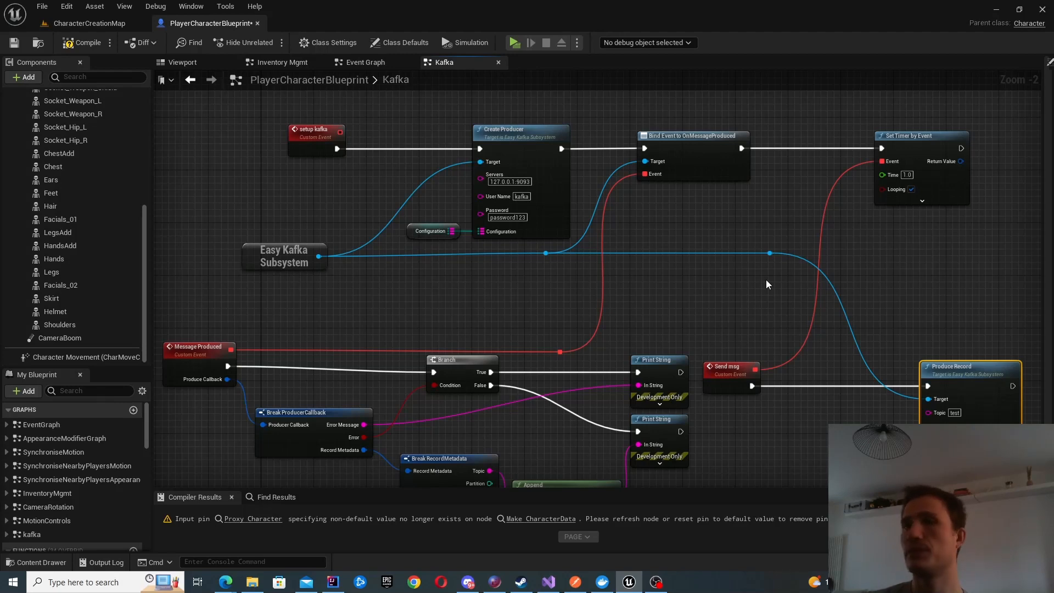
mouse_move(121, 278)
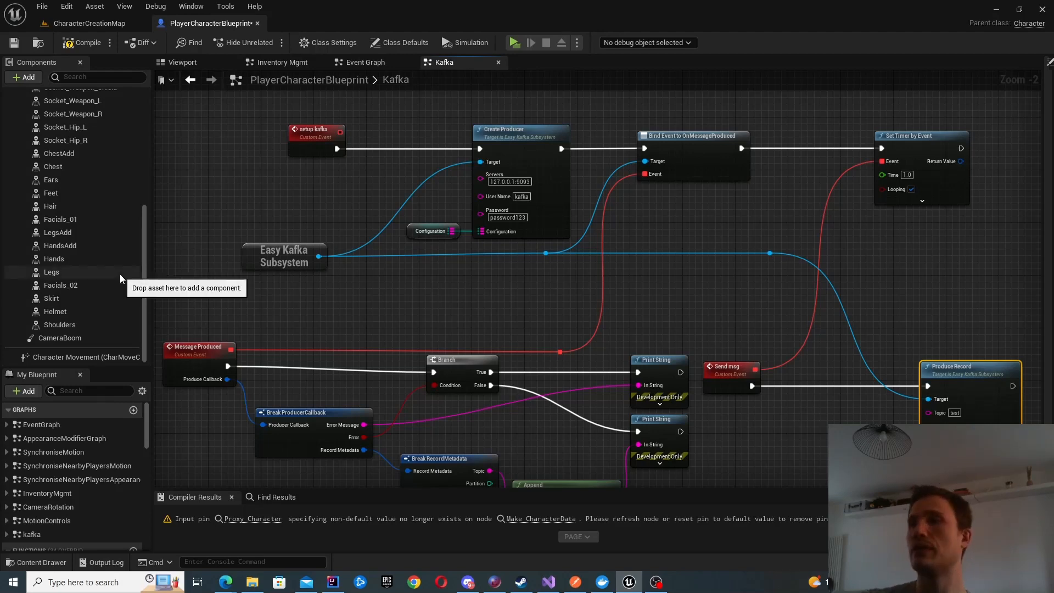
mouse_move(292, 310)
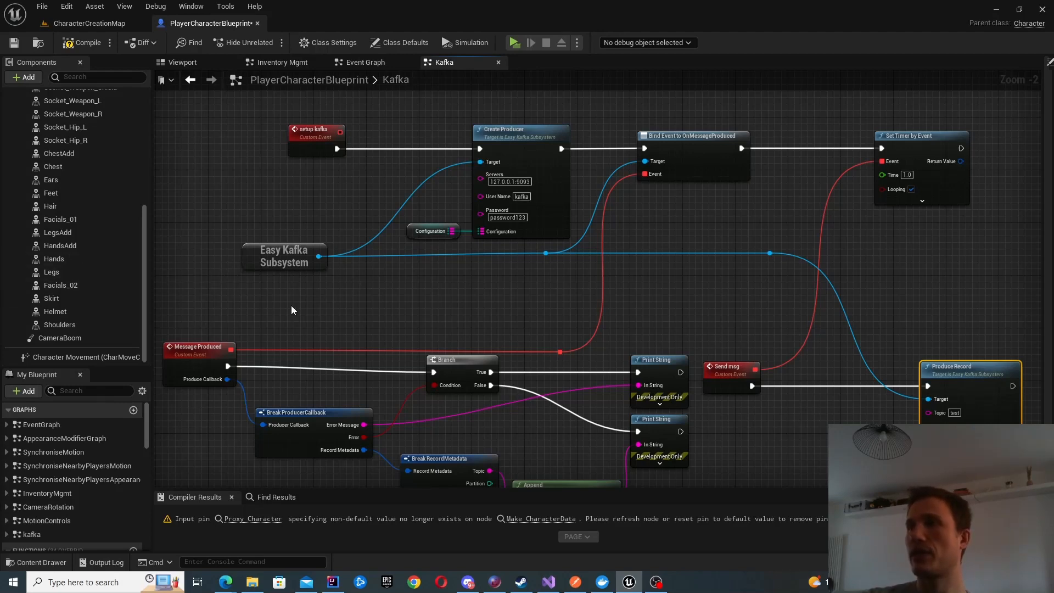